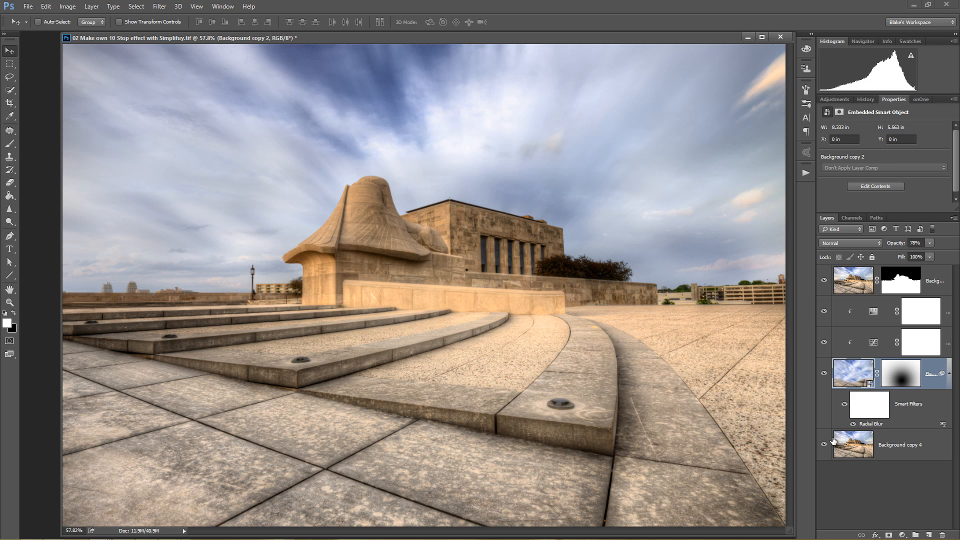
Reduce the finished edit to the single Background copy 2 photo layer
left_click(9, 102)
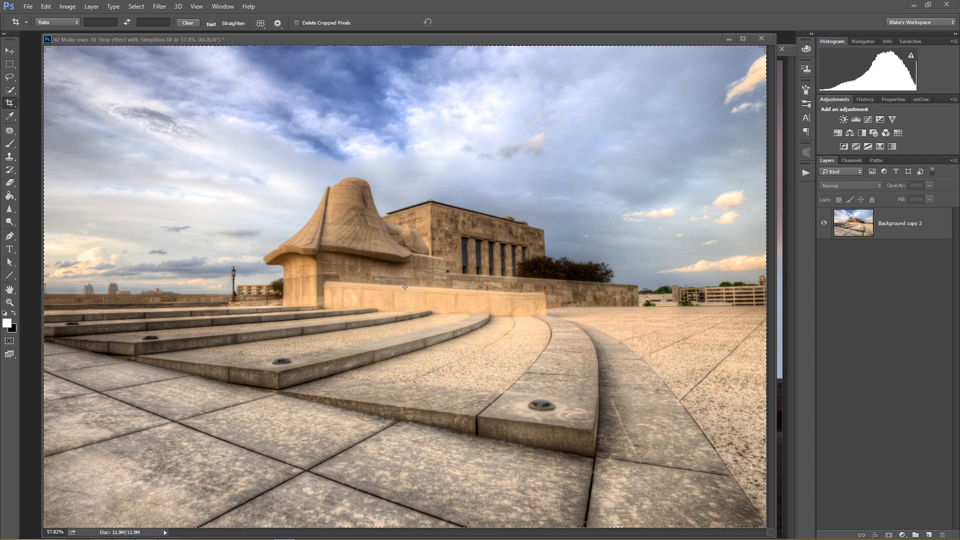
mouse_move(784, 296)
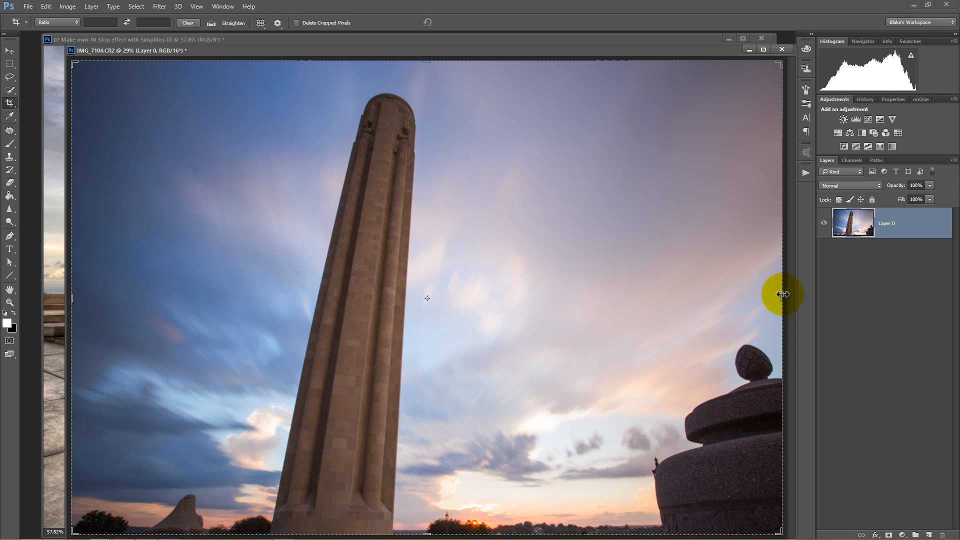
mouse_move(274, 111)
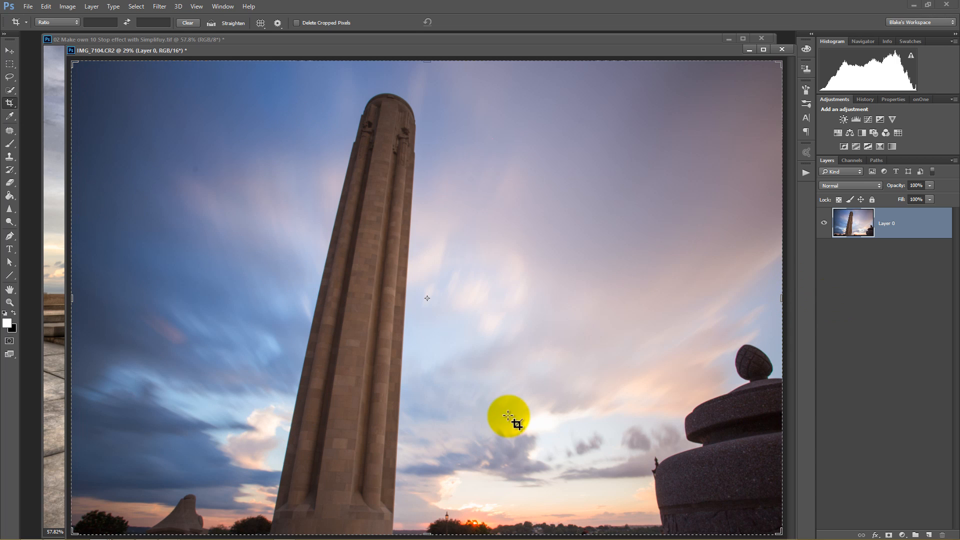
mouse_move(531, 412)
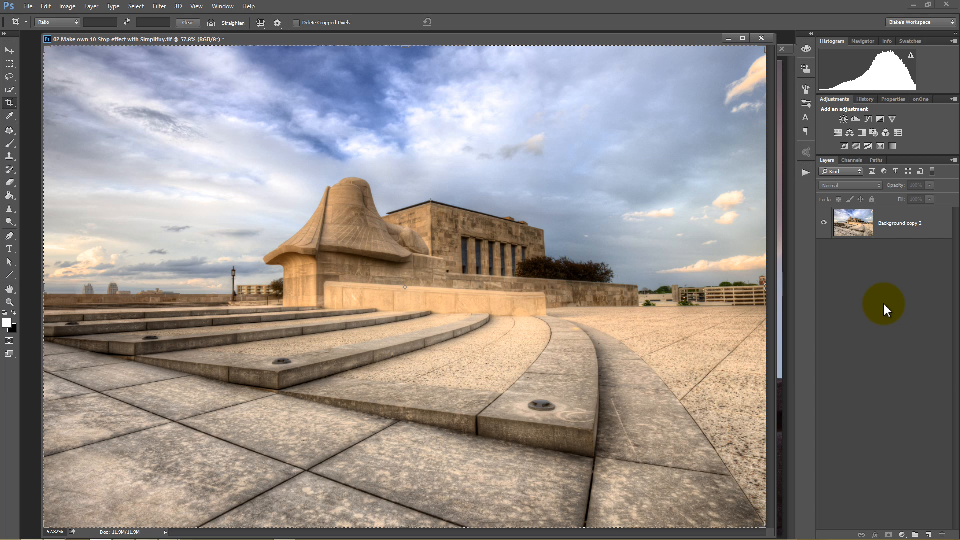
mouse_move(825, 279)
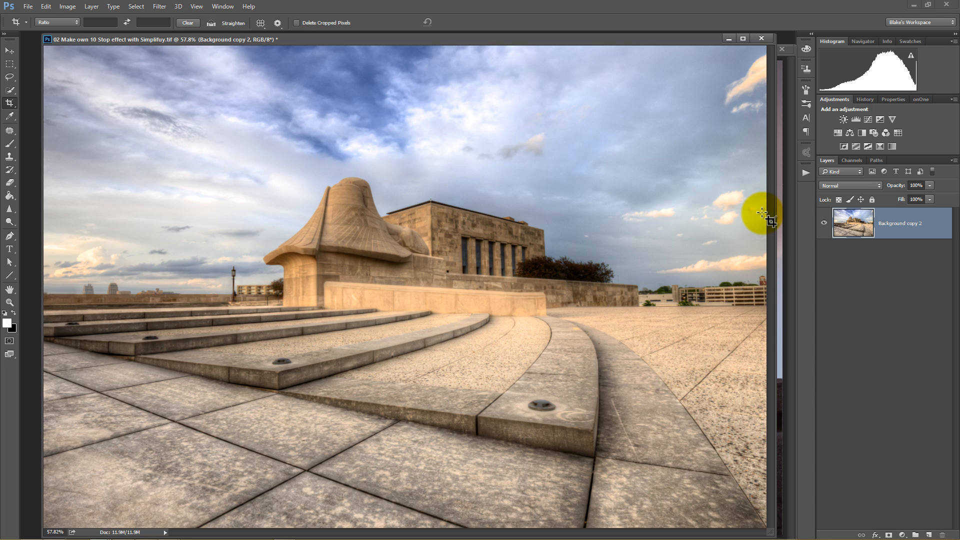
mouse_move(678, 187)
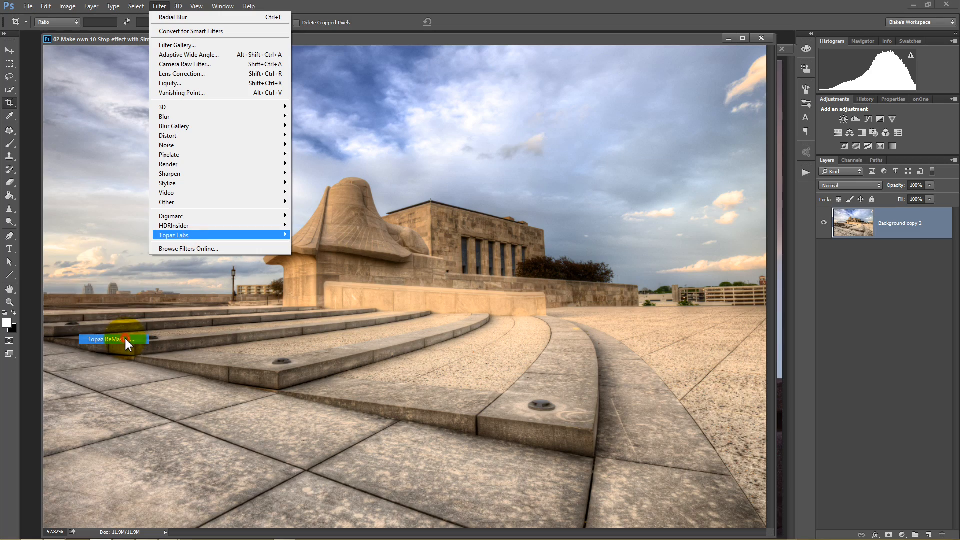
In Topaz ReMask, fill the sky as the cut area, keep building and plaza, and apply the mask
left_click(108, 339)
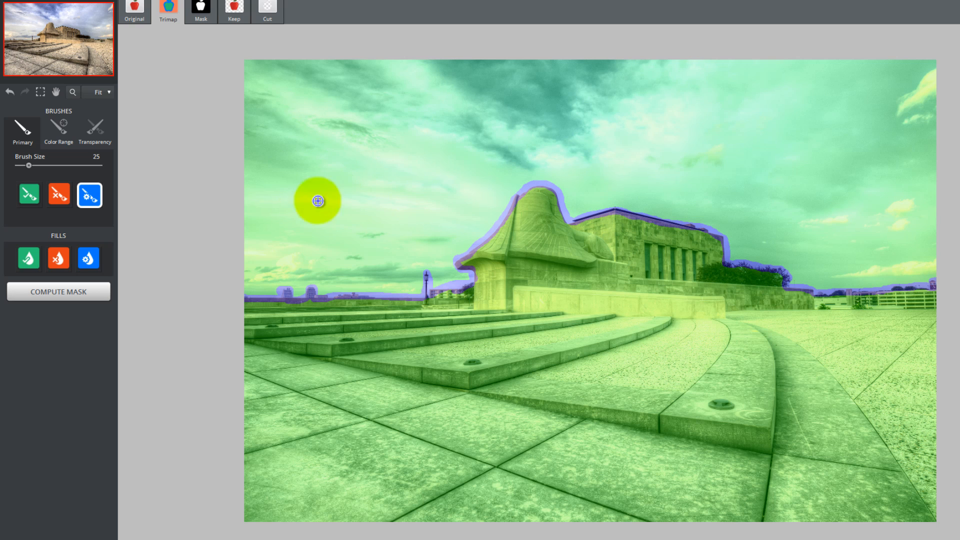
left_click(59, 258)
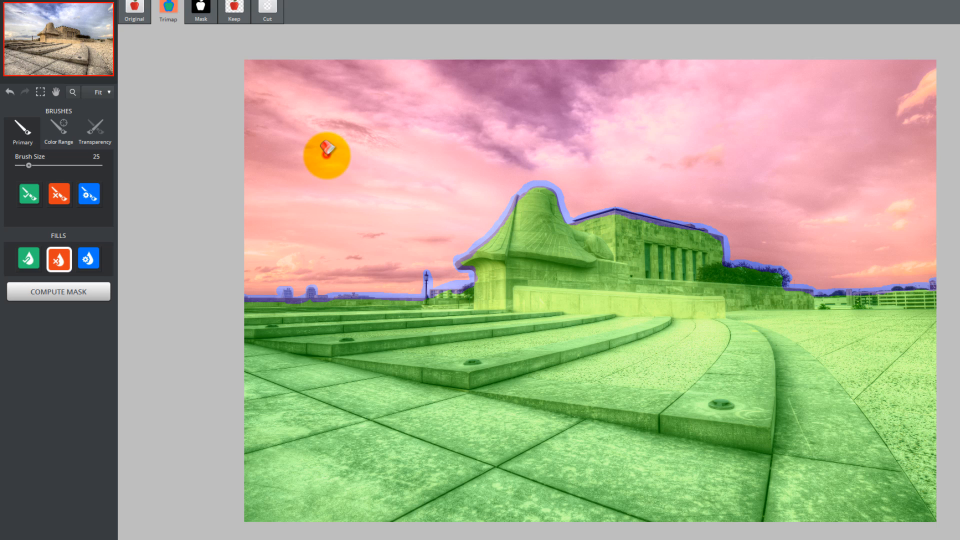
left_click(200, 11)
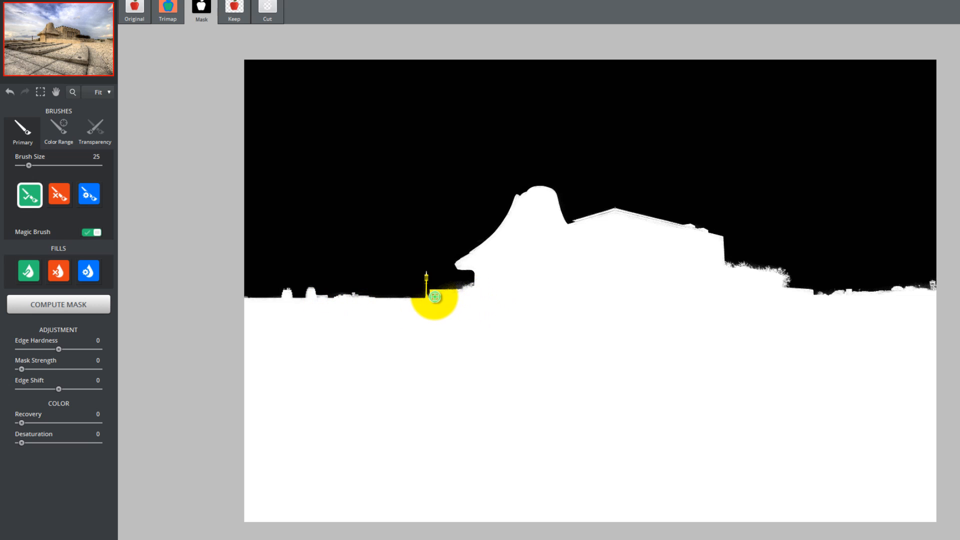
mouse_move(603, 222)
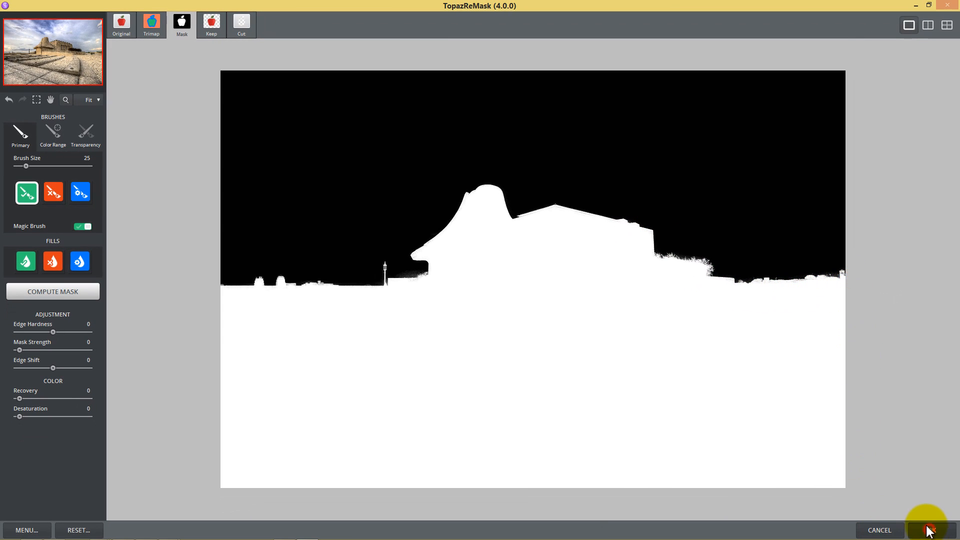
left_click(926, 530)
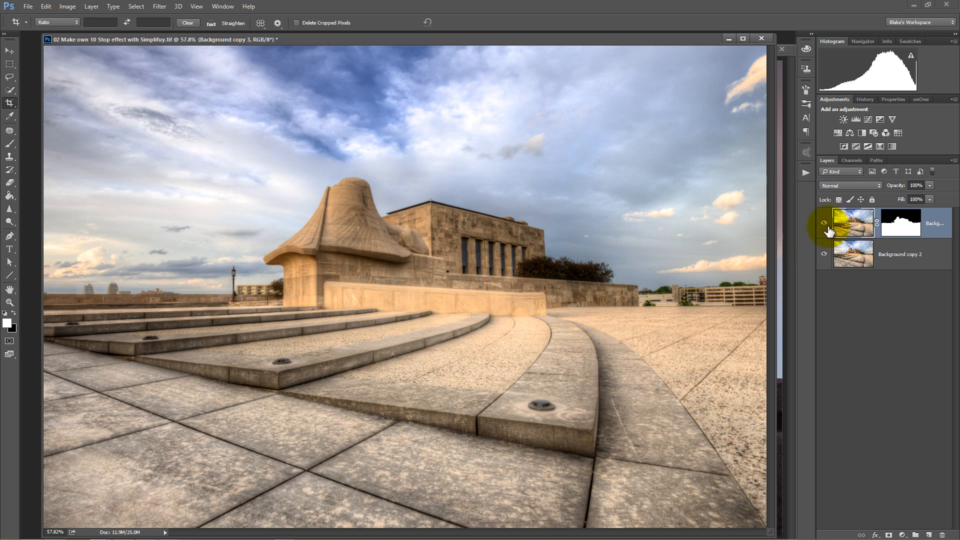
Preview the transparent sky cut-out, then make Background copy 2 the active layer
left_click(869, 254)
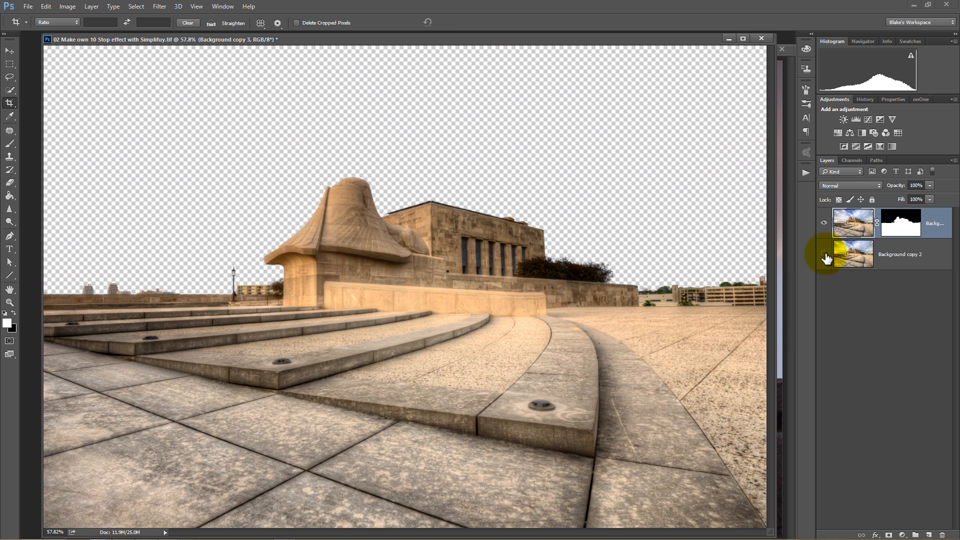
left_click(825, 254)
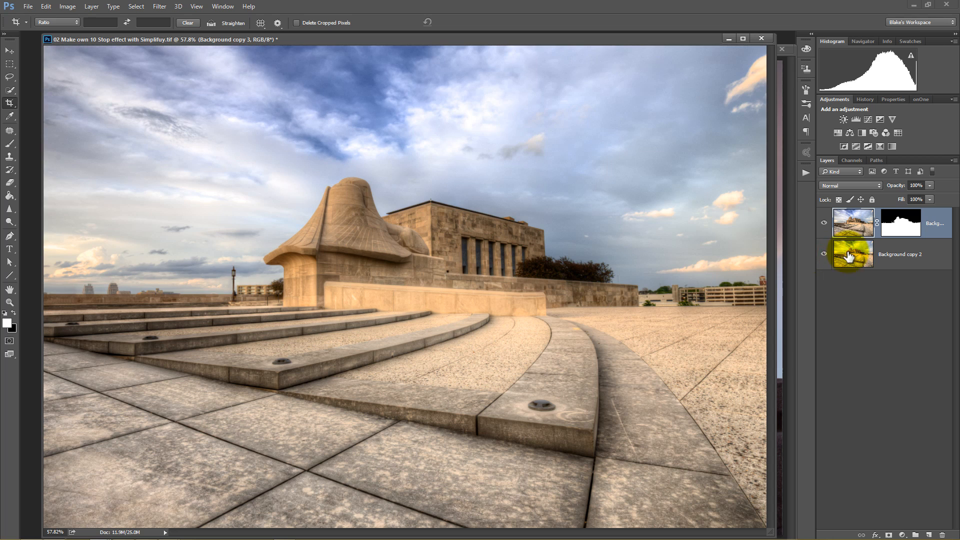
left_click(823, 222)
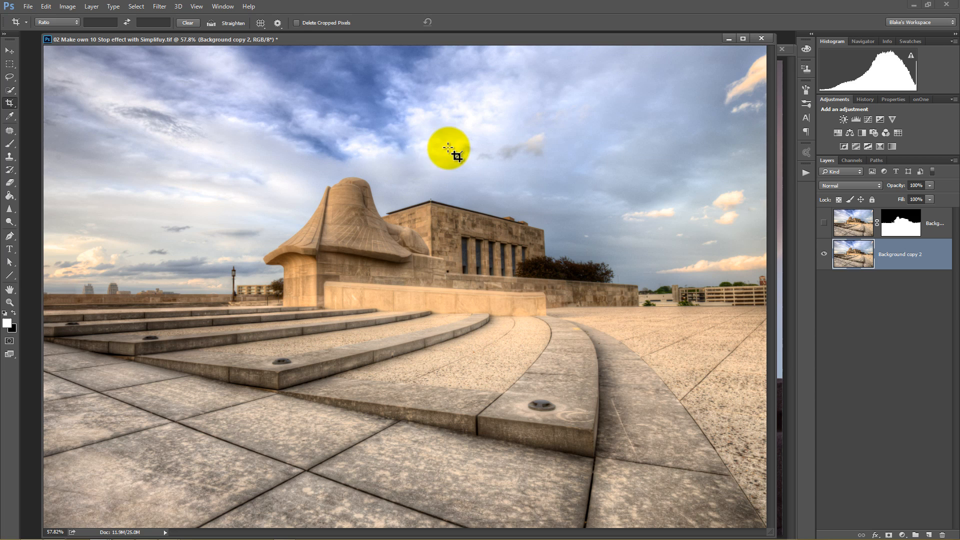
mouse_move(389, 119)
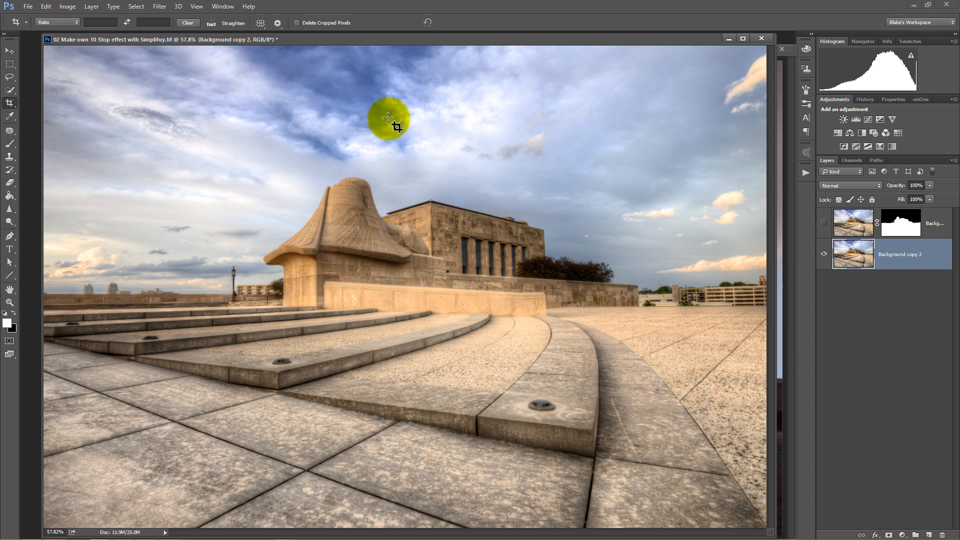
mouse_move(499, 122)
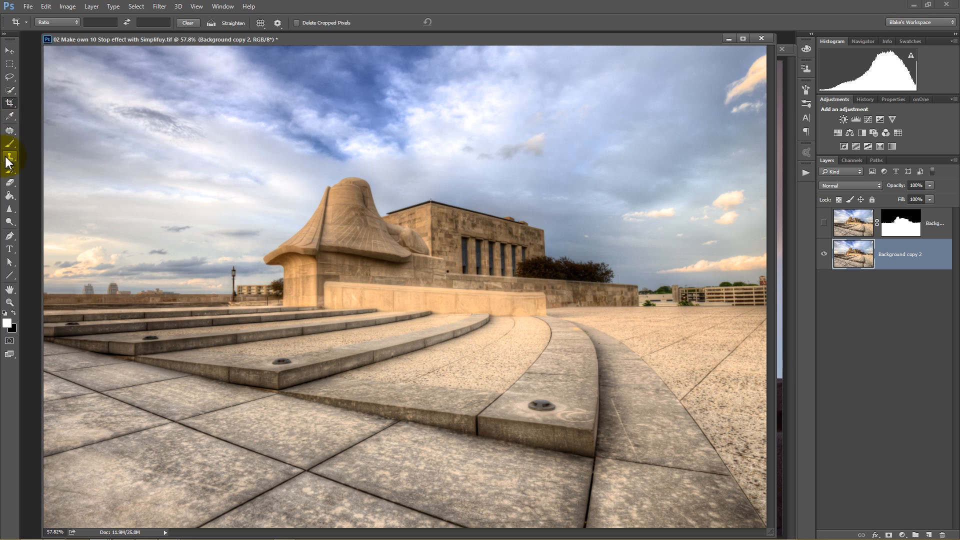
Clone sky texture over the building on Background copy 2, then show the masked layer again
left_click(9, 158)
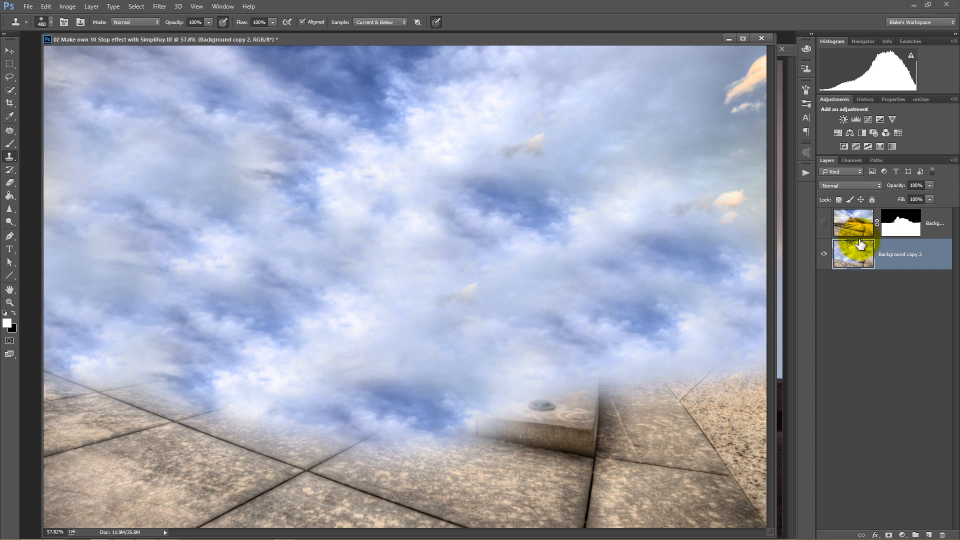
left_click(823, 222)
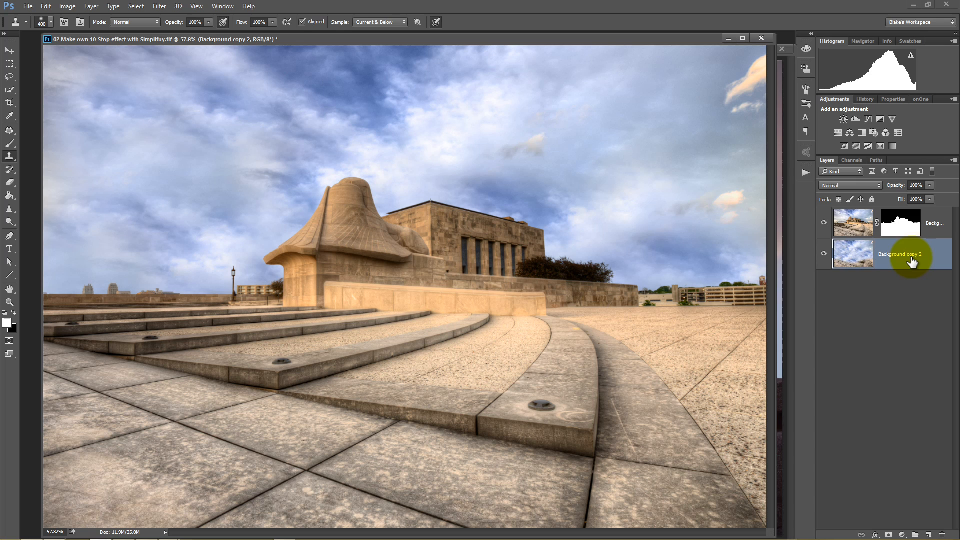
Check the cloud layer's context options, then bring up the Filter menu
right_click(901, 254)
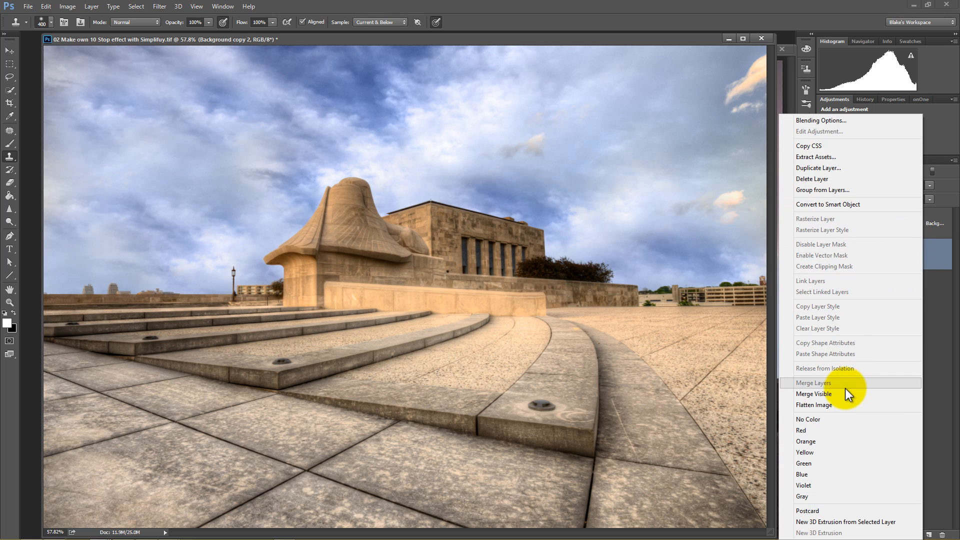
mouse_move(842, 204)
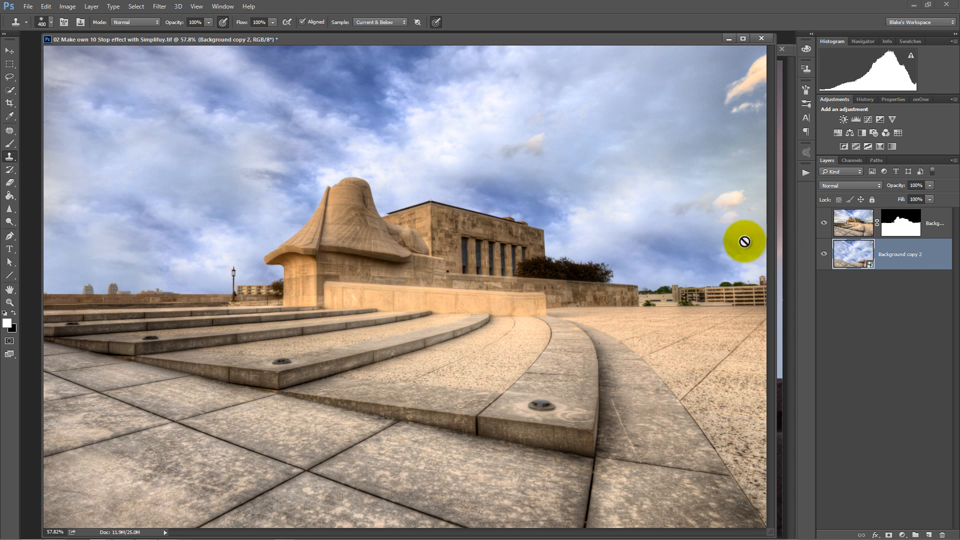
mouse_move(779, 225)
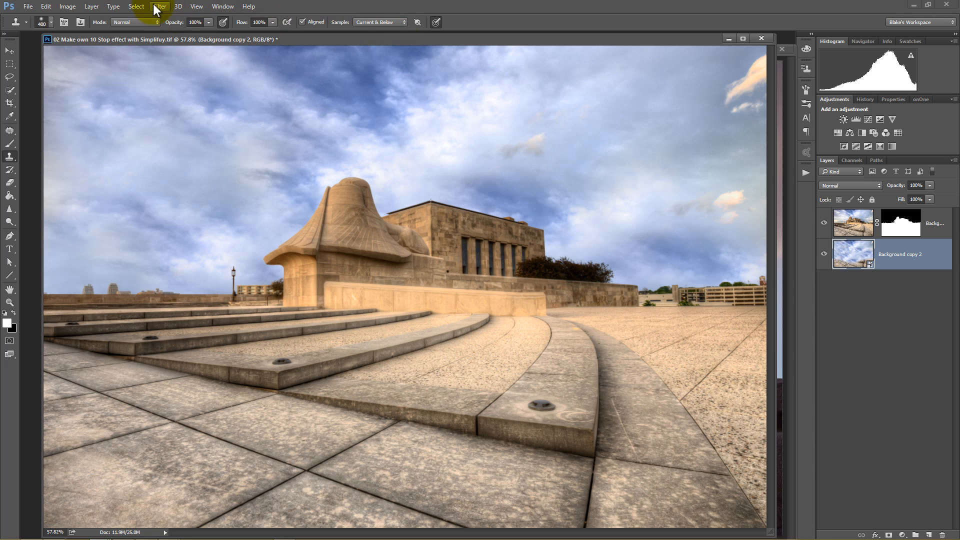
left_click(159, 6)
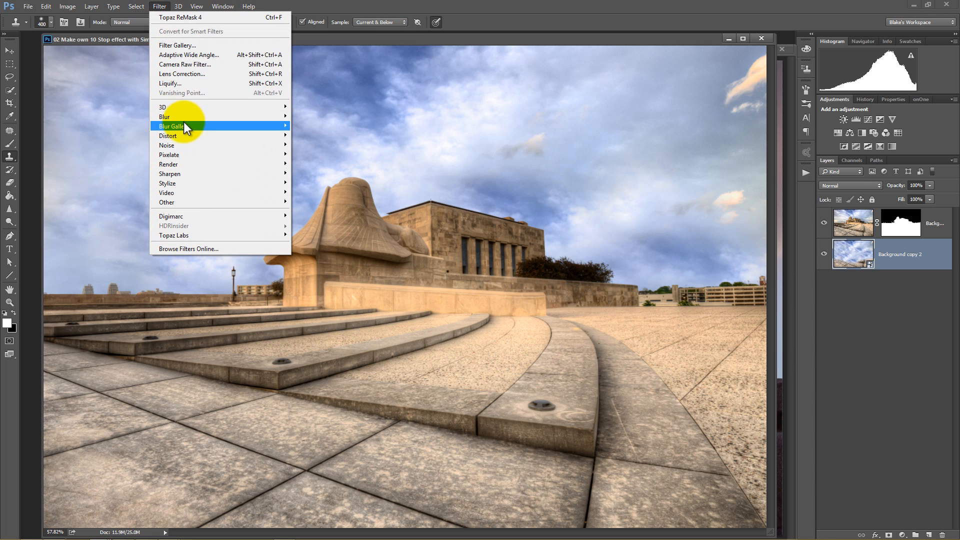
Configure a Radial Blur for the clouds: Amount 100, Zoom method, Best quality, centred
left_click(165, 116)
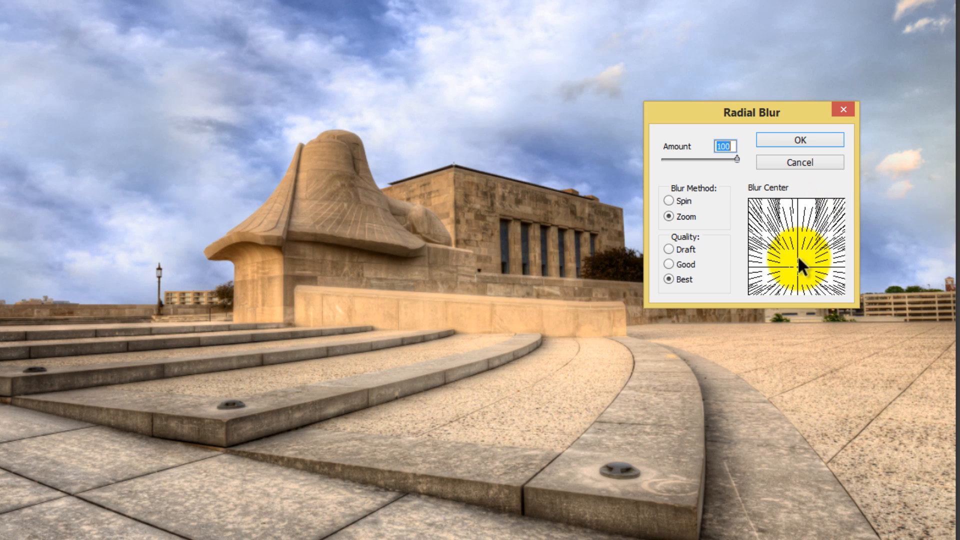
left_click(669, 201)
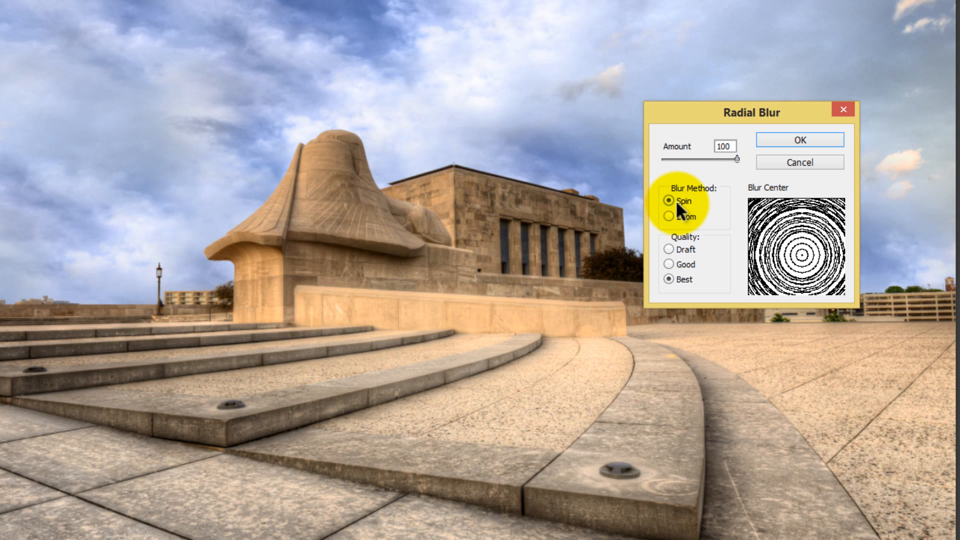
left_click(669, 217)
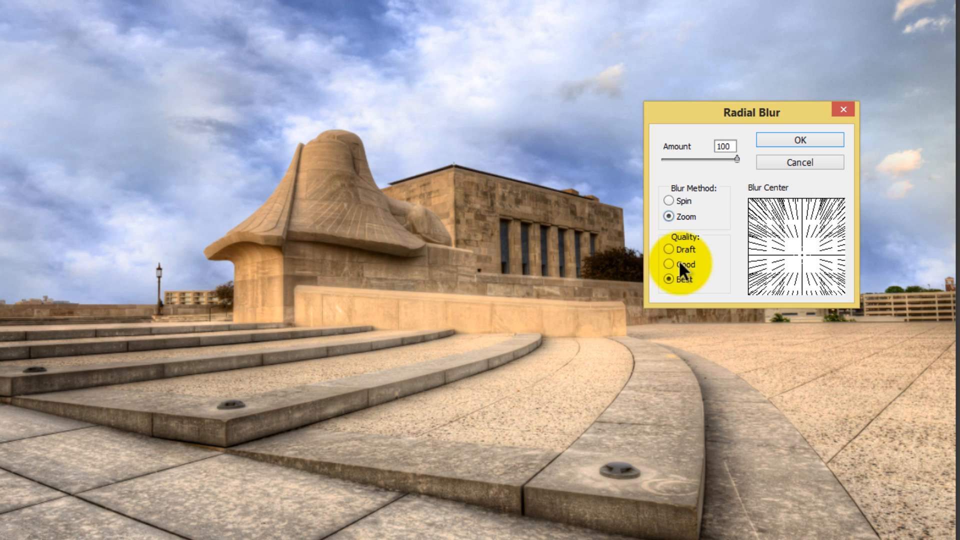
mouse_move(683, 257)
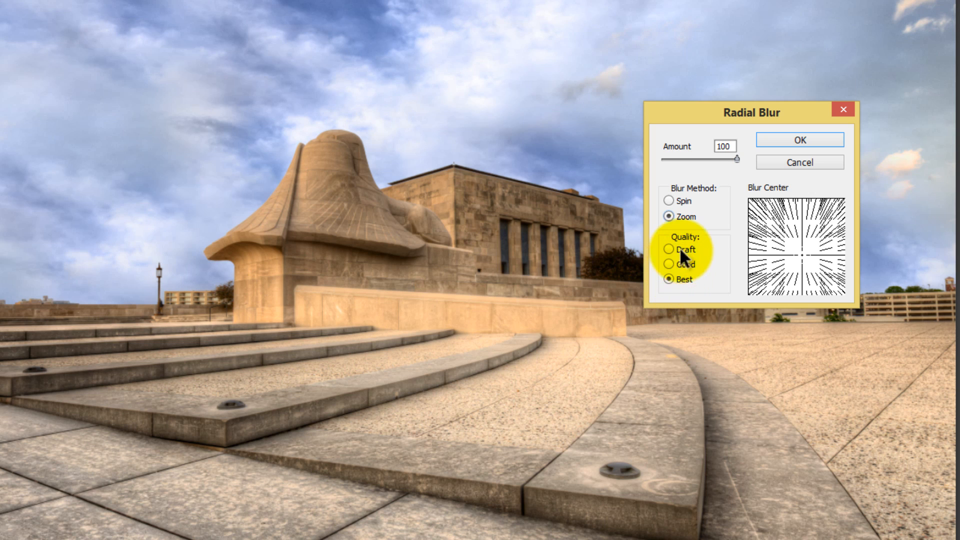
left_click(799, 140)
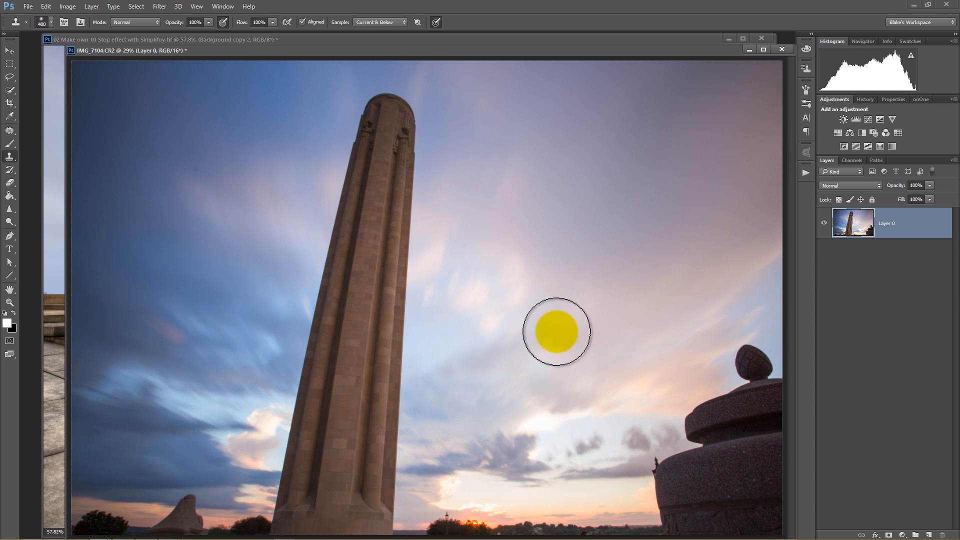
mouse_move(554, 279)
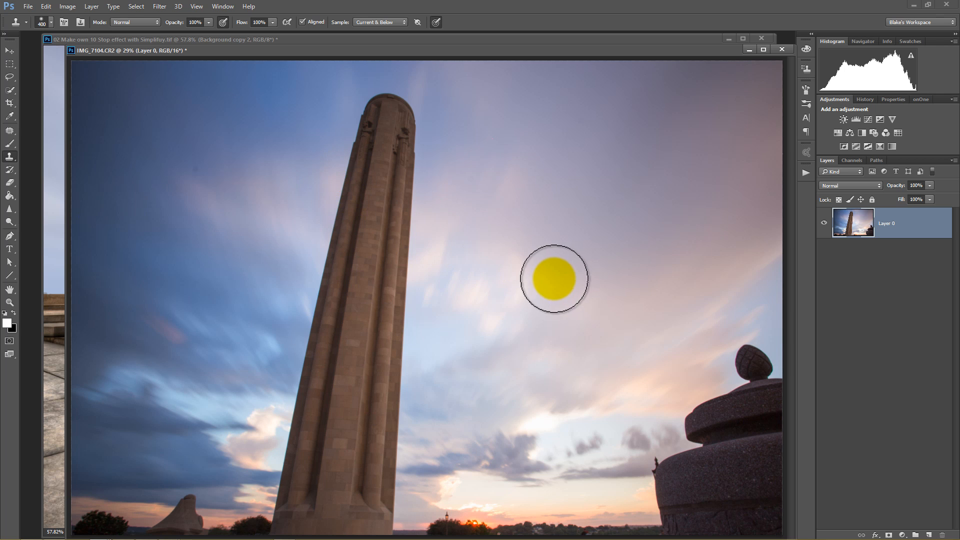
mouse_move(231, 93)
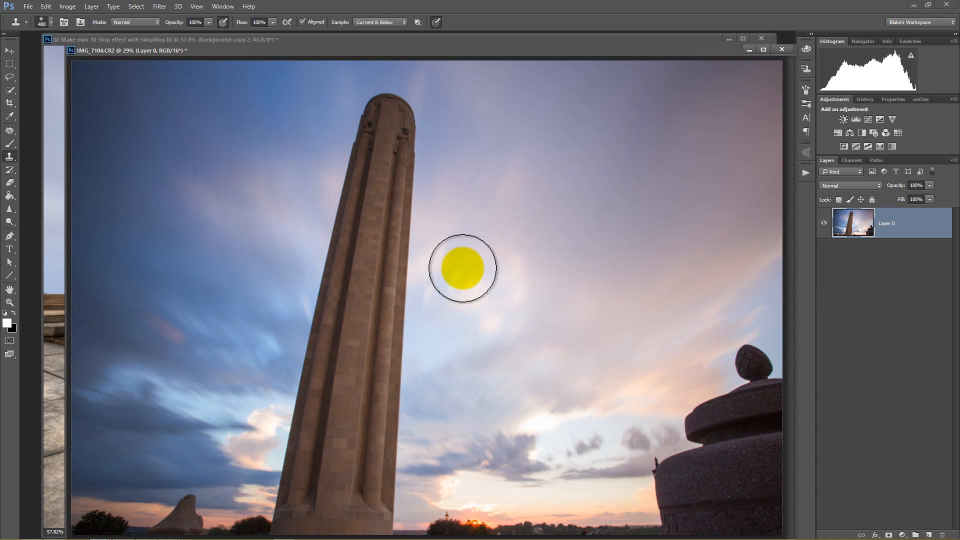
mouse_move(435, 432)
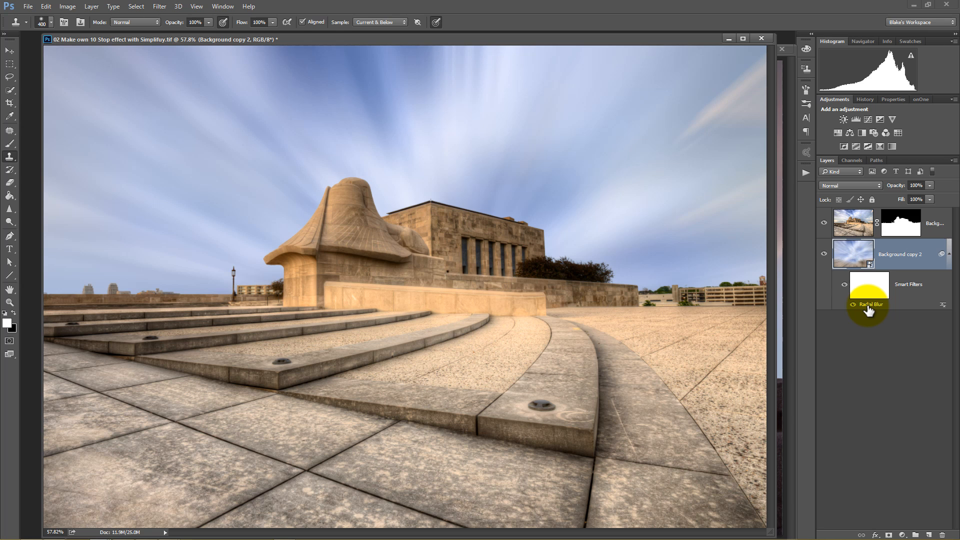
Re-tune the Radial Blur smart filter amount (testing 20) and settle on the final strength
double_click(869, 304)
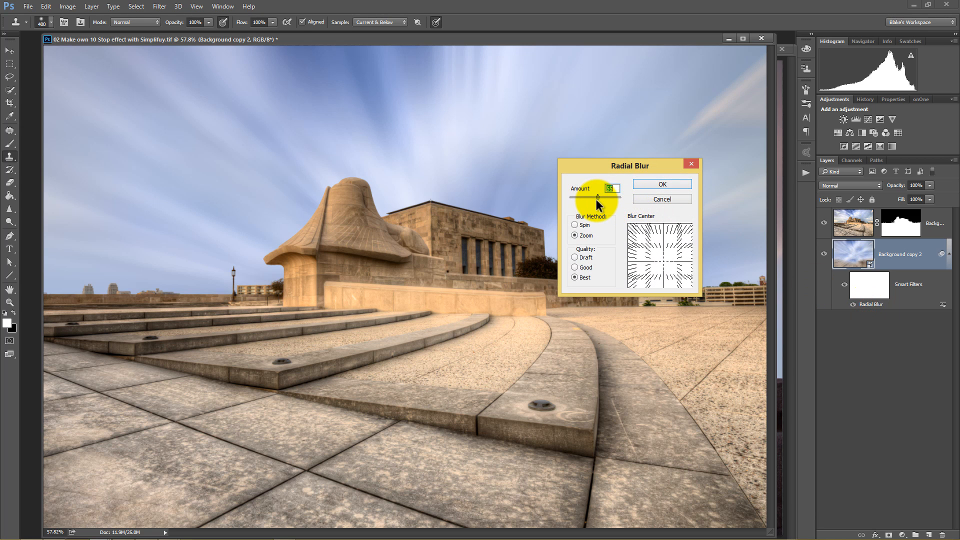
left_click(661, 184)
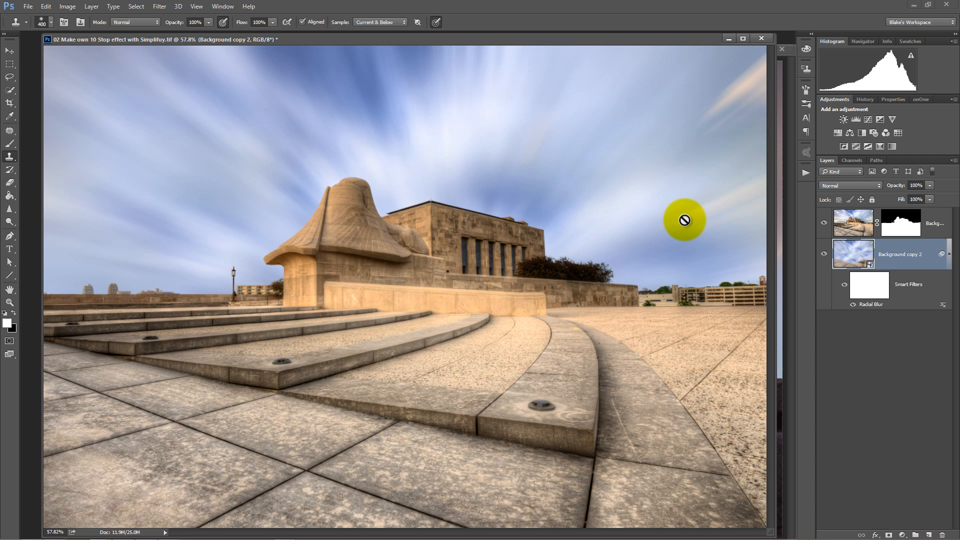
mouse_move(776, 244)
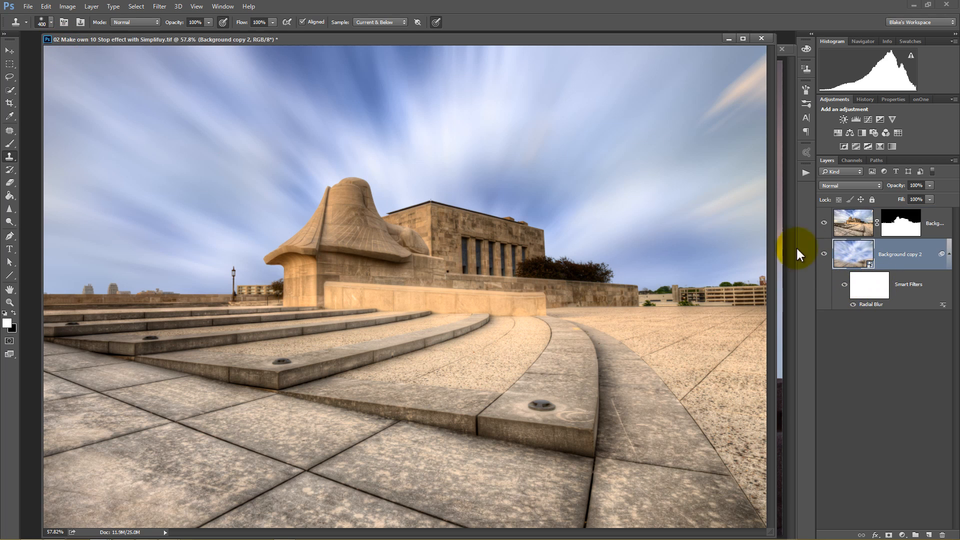
mouse_move(876, 306)
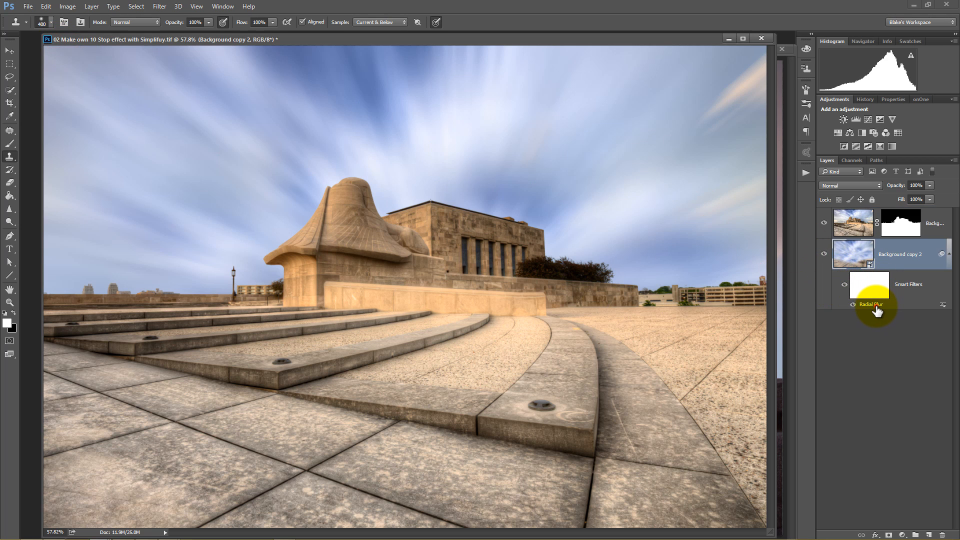
double_click(871, 304)
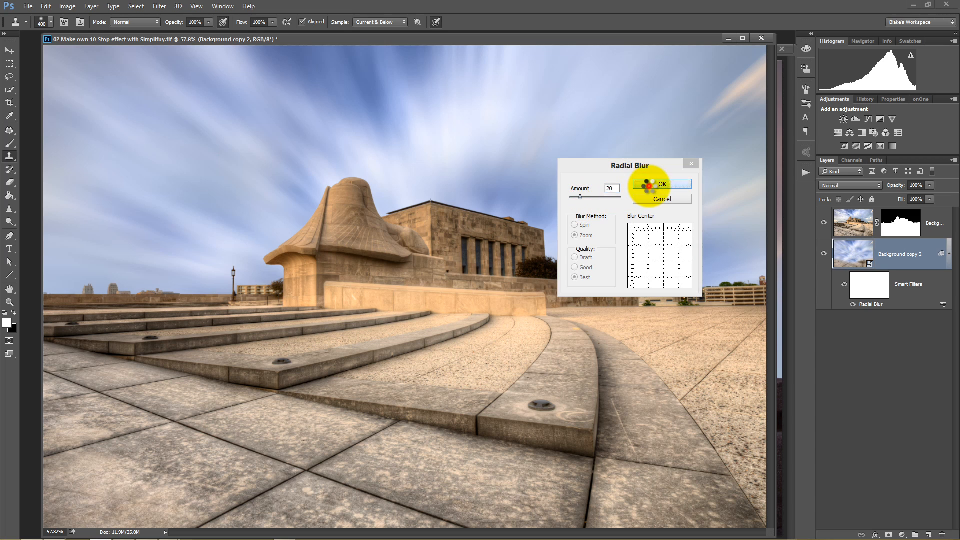
left_click(662, 184)
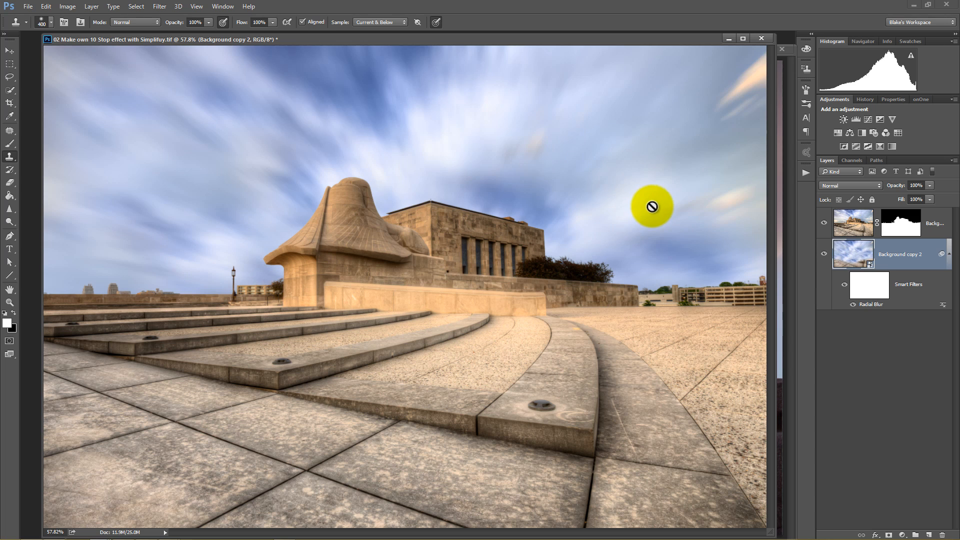
mouse_move(598, 212)
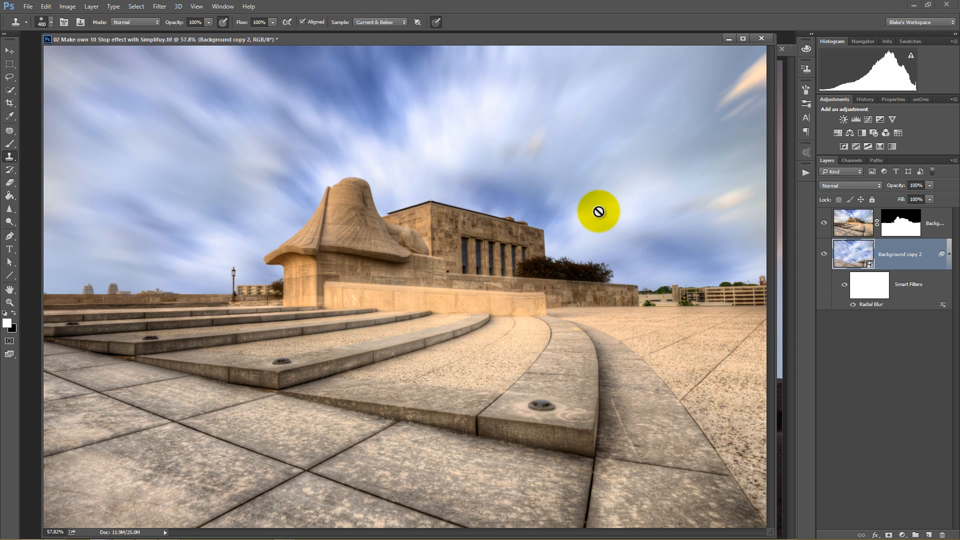
double_click(870, 304)
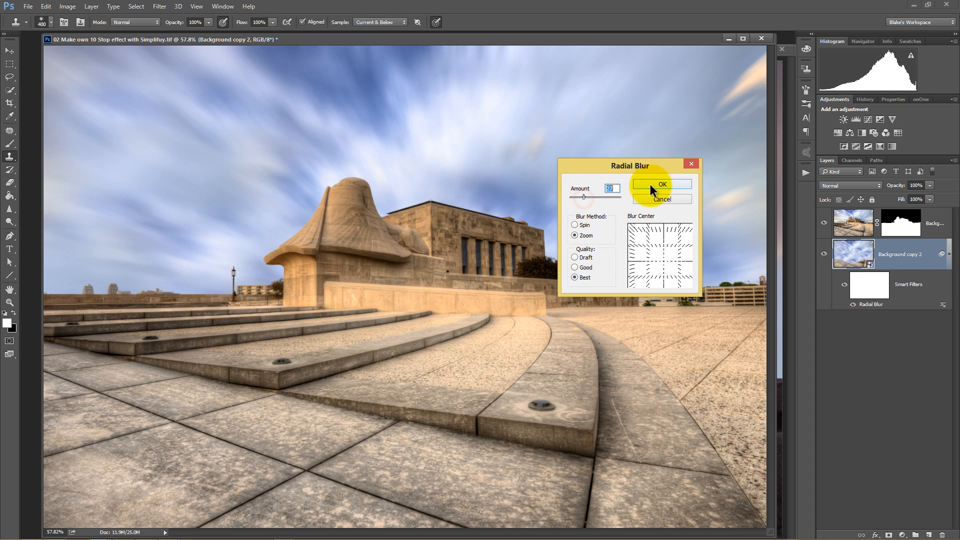
left_click(662, 185)
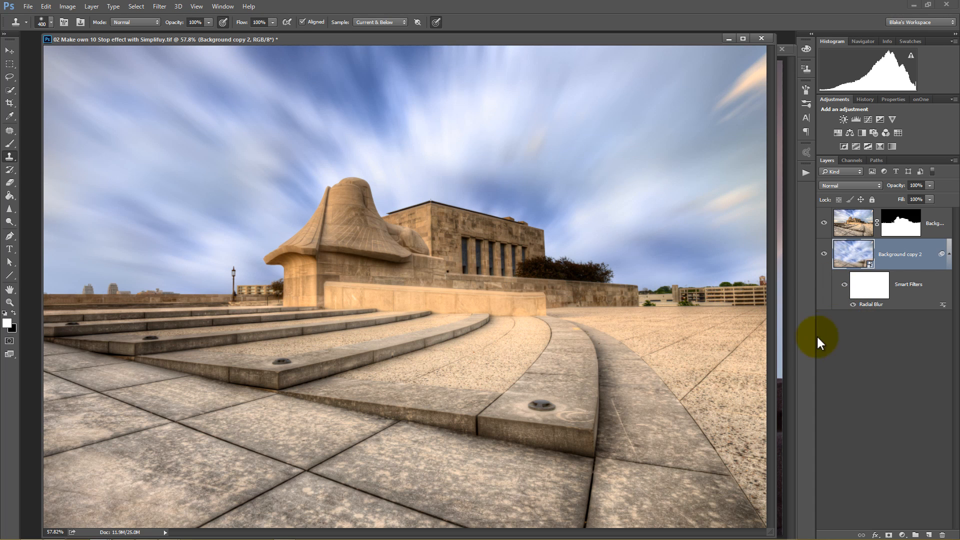
mouse_move(788, 140)
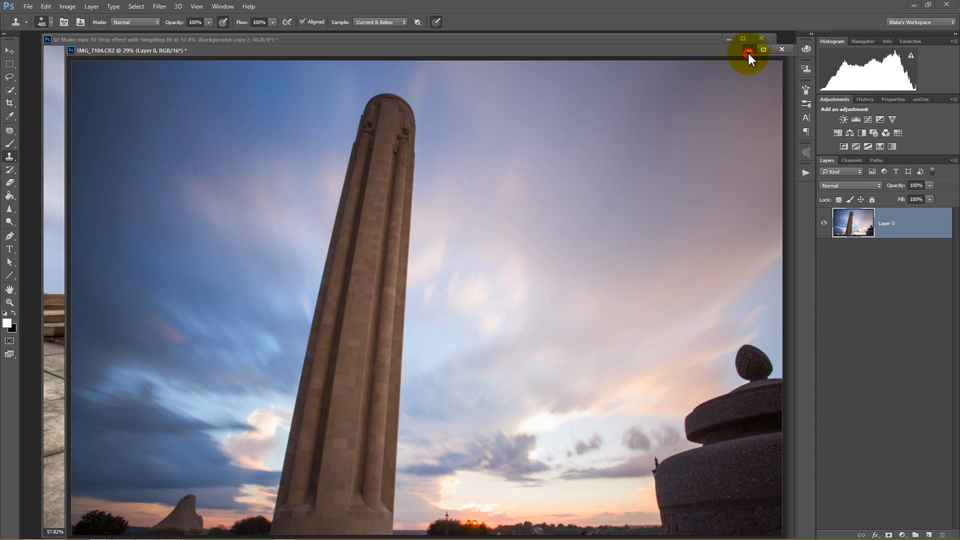
left_click(782, 49)
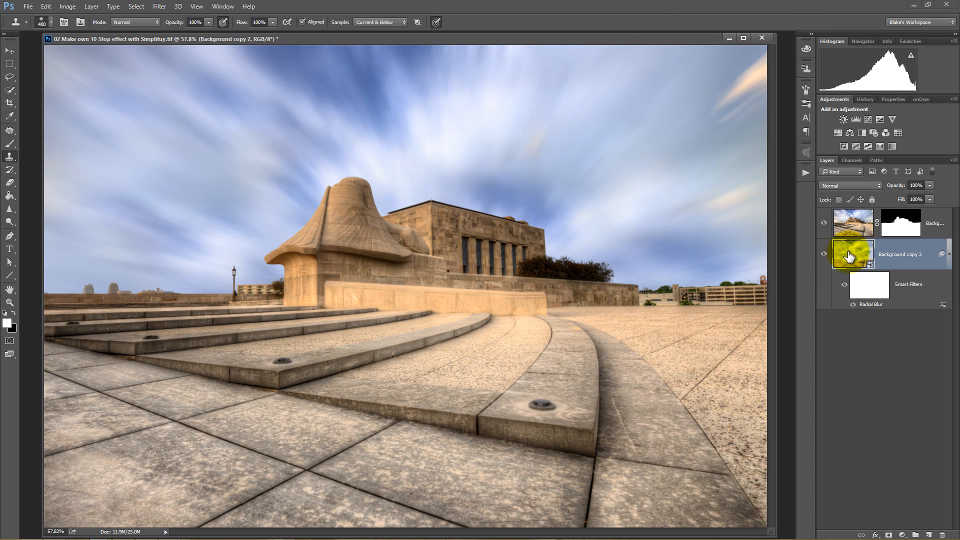
mouse_move(869, 264)
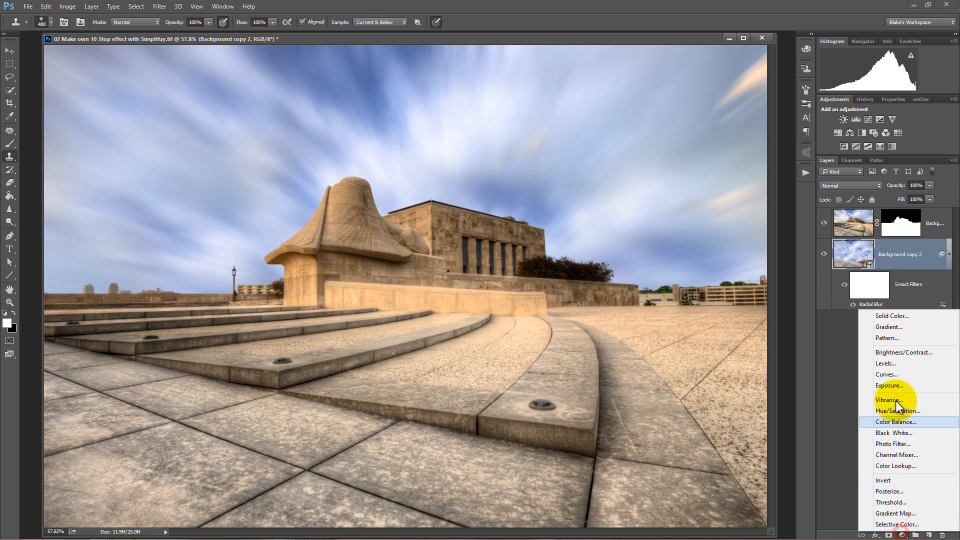
Add a Curves adjustment clipped to the sky layer with a darkening curve for the clouds
left_click(886, 374)
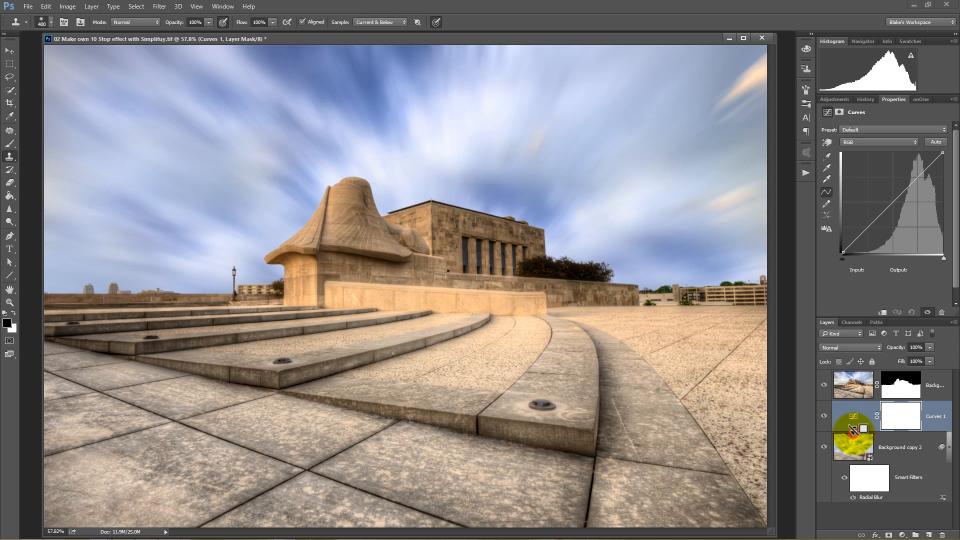
left_click(866, 225)
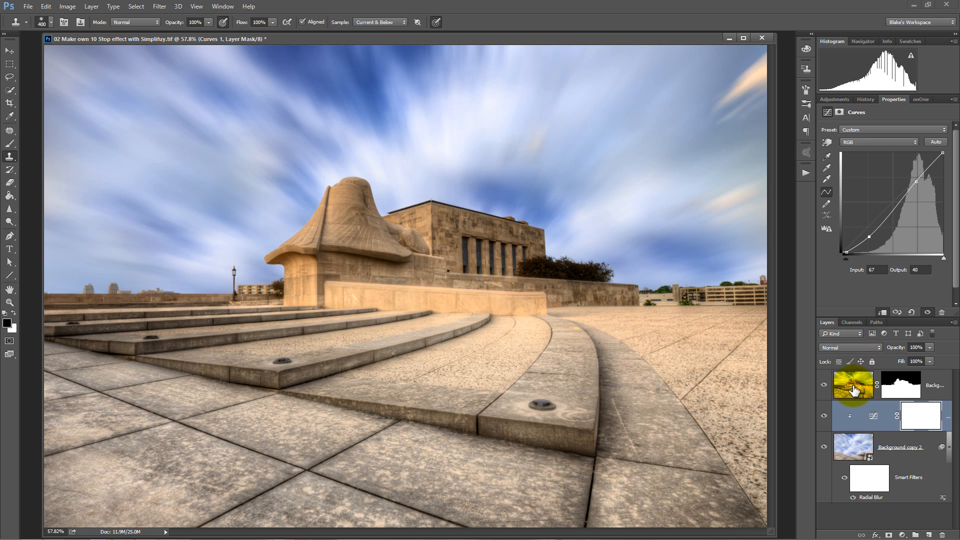
Delete the mask from the bottom photo copy and compare the blurred sky against the original clouds
left_click(852, 385)
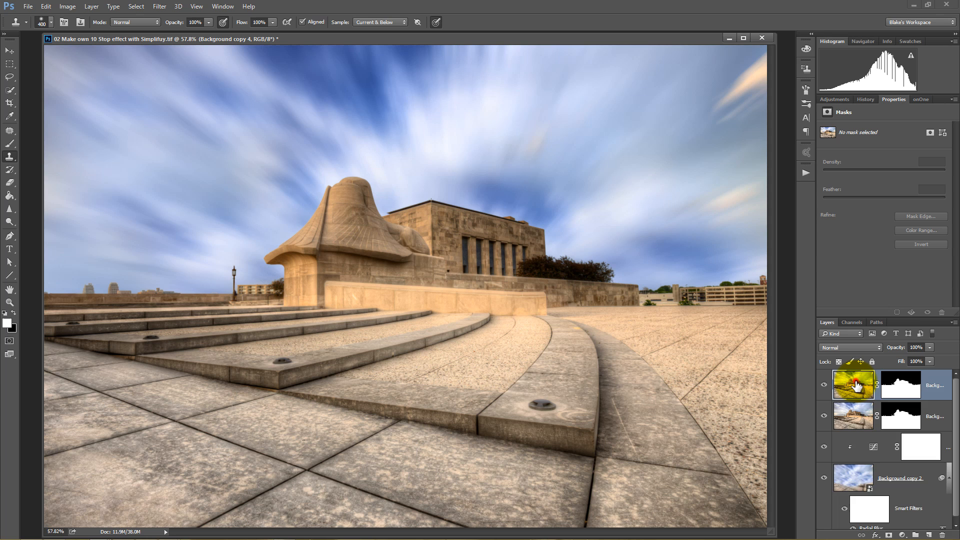
scroll("down", 3)
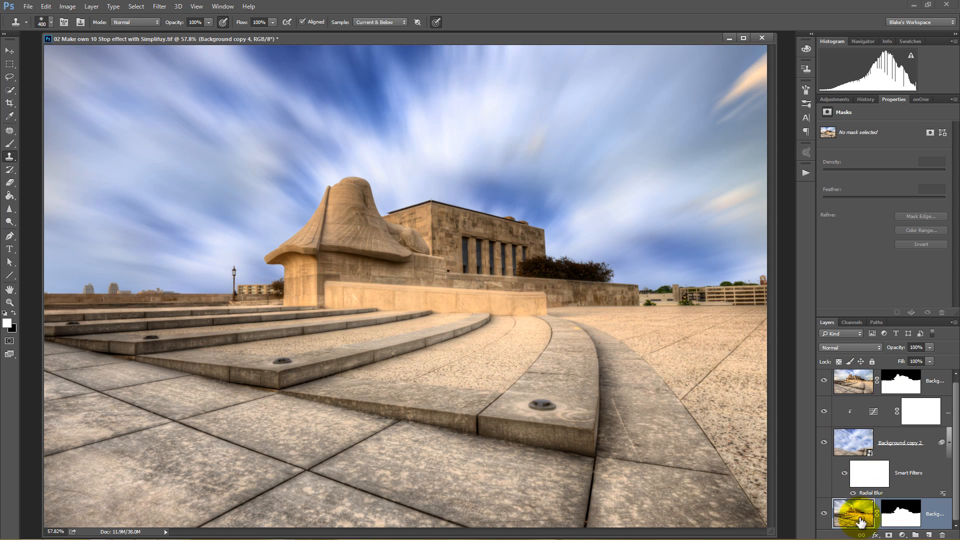
left_click(901, 513)
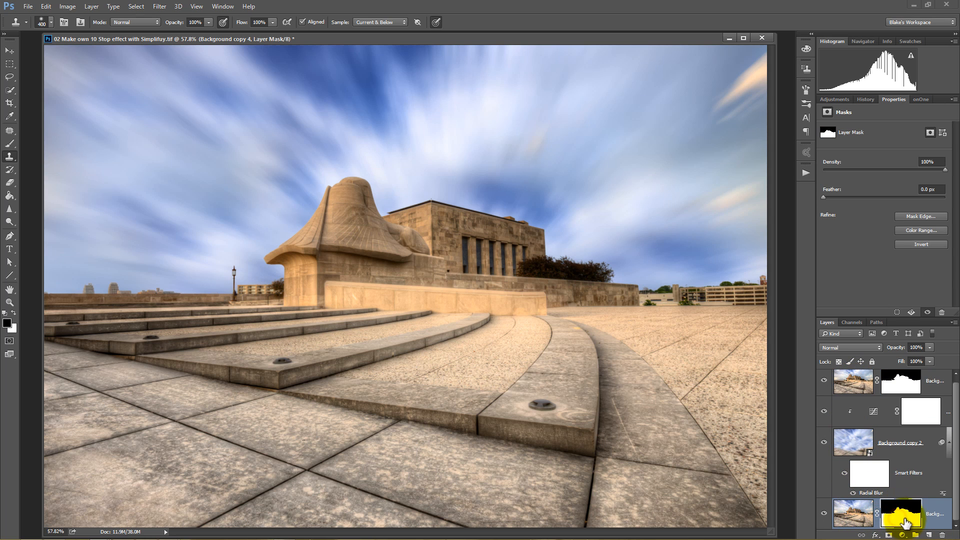
left_click(852, 513)
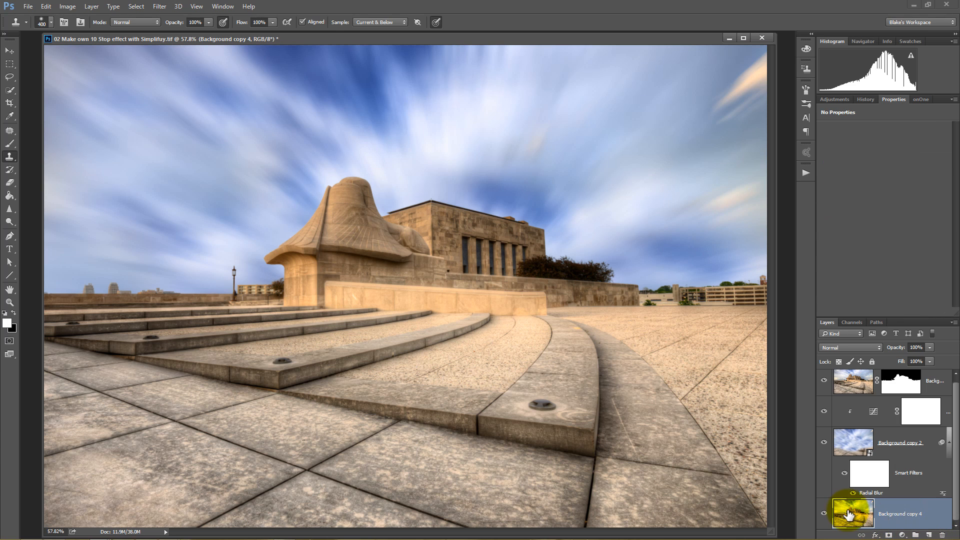
left_click(824, 386)
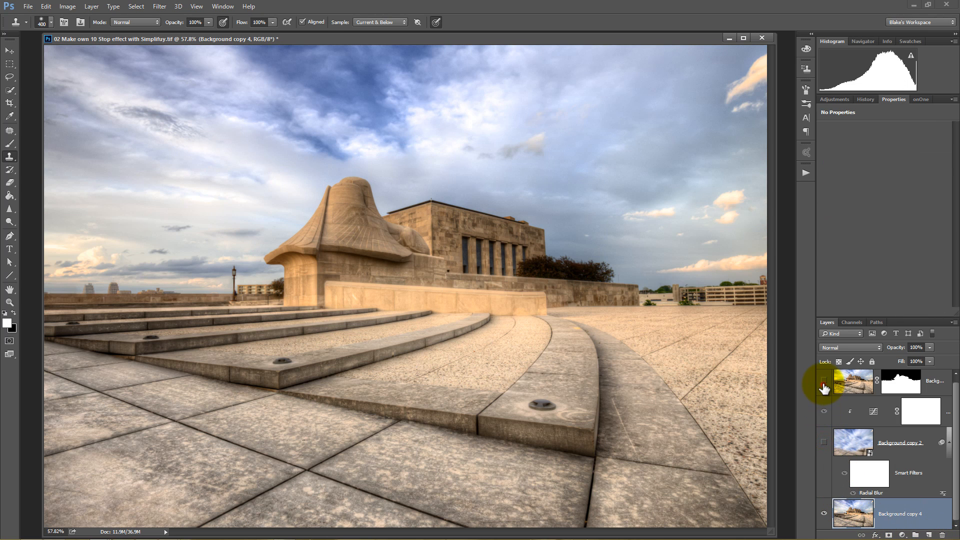
left_click(825, 442)
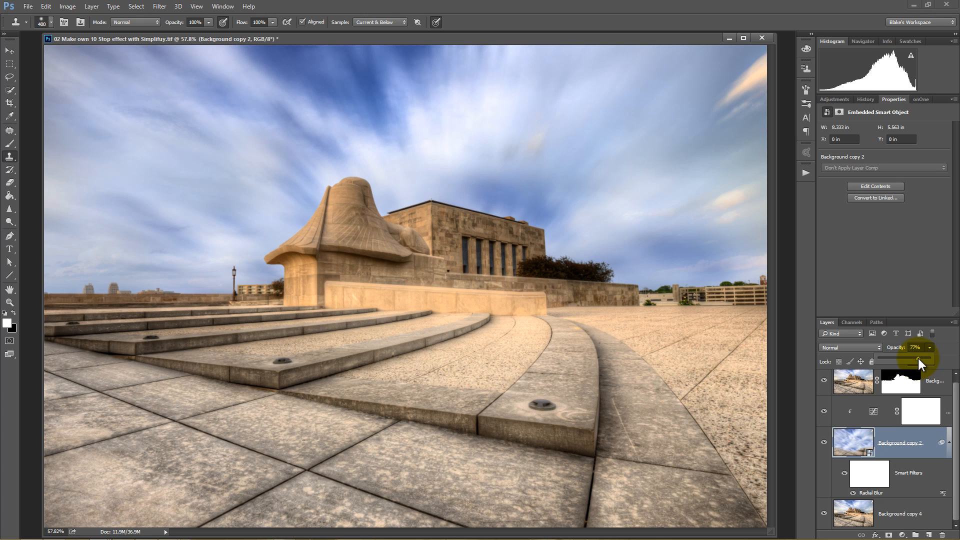
Cycle blend modes (Soft Light, Lighter Color, others) for the blurred sky layer
left_click(850, 347)
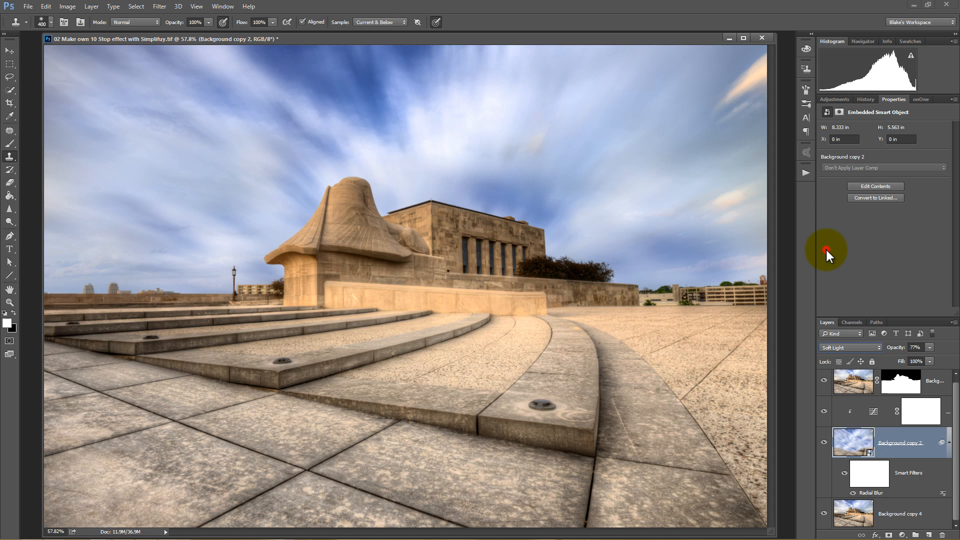
left_click(848, 347)
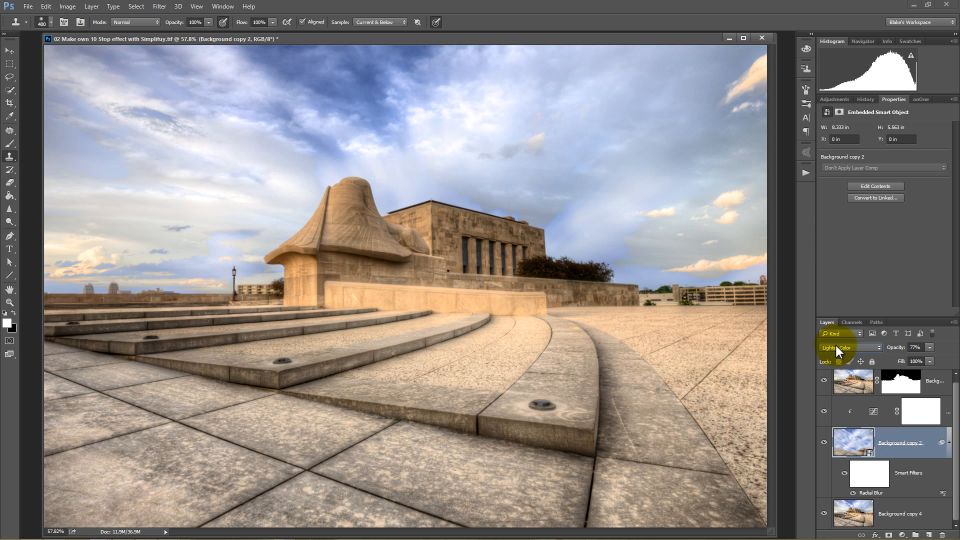
left_click(845, 347)
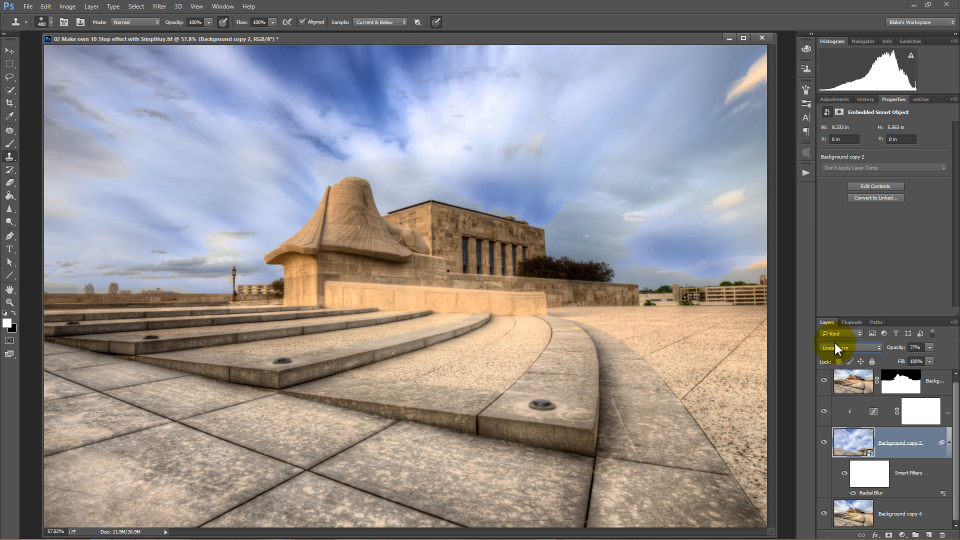
left_click(850, 347)
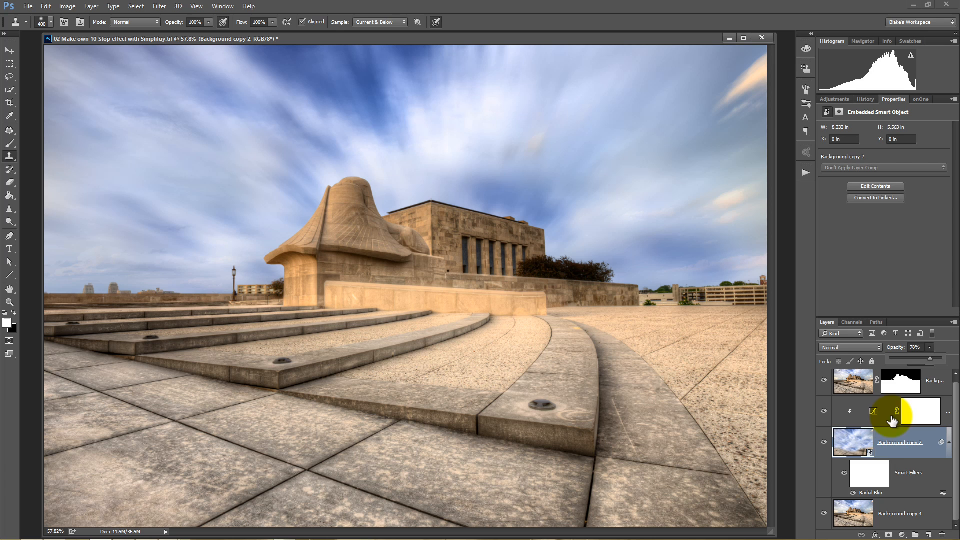
Add a clipped Hue/Saturation layer targeting Blues: Hue +2, Saturation -31, Lightness -19
left_click(823, 410)
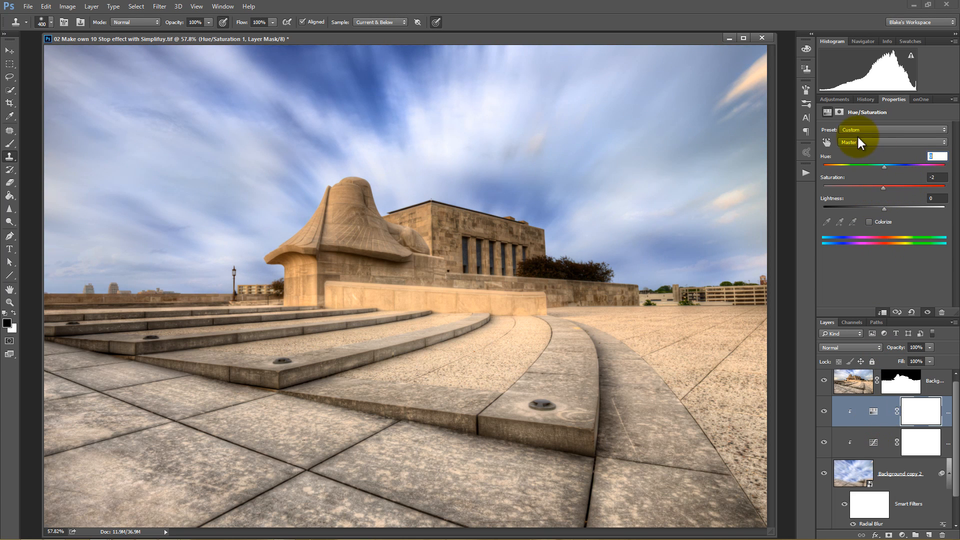
mouse_move(827, 149)
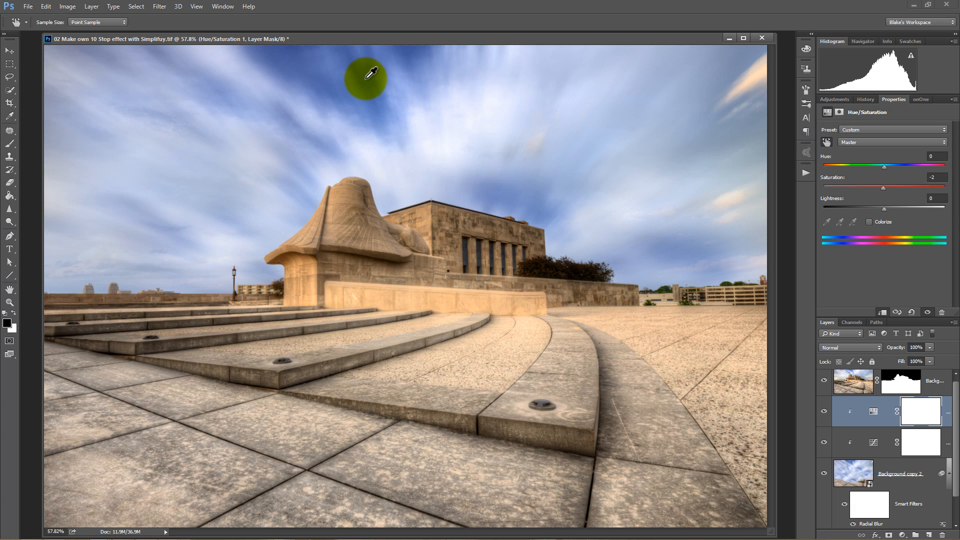
left_click(453, 96)
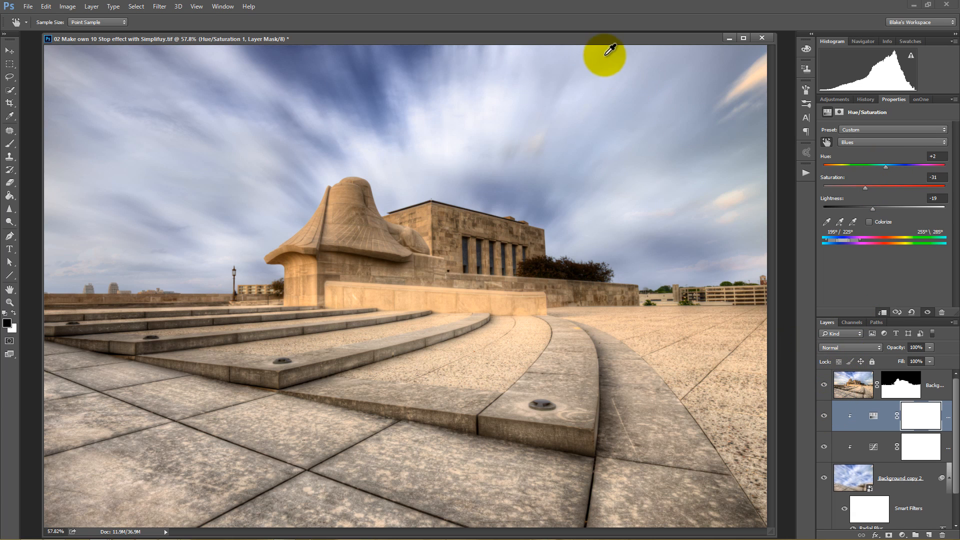
mouse_move(597, 45)
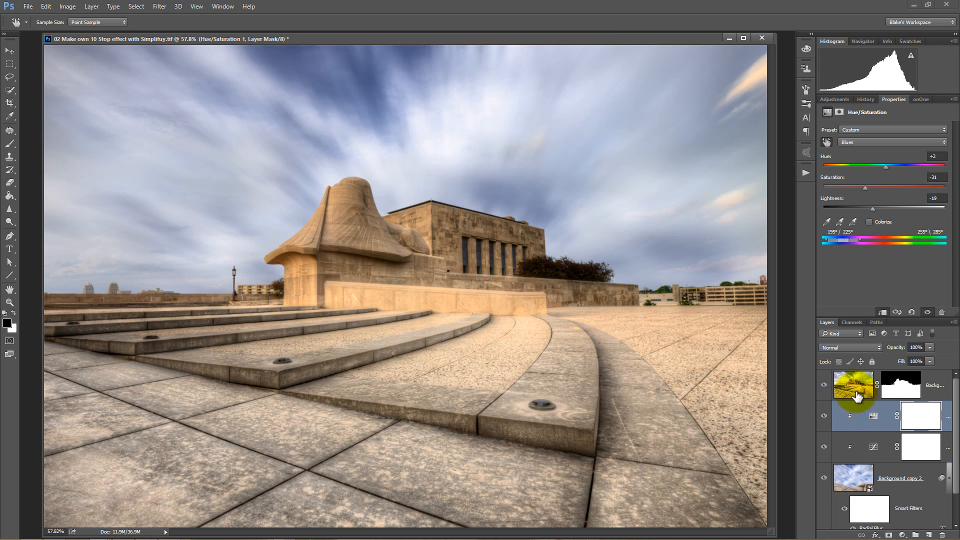
scroll("down", 3)
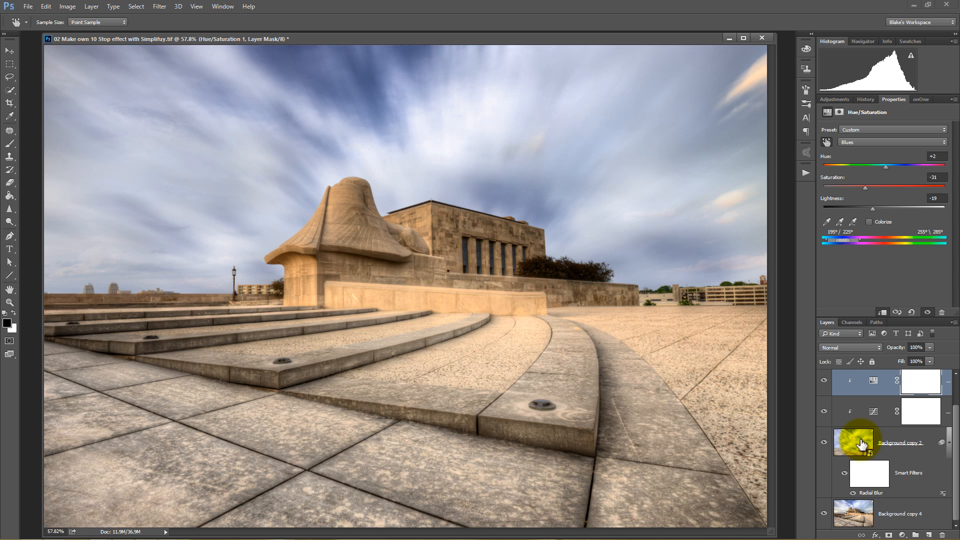
Mask Background copy 2 and paint black with a 0% hardness brush over the centre stairs
left_click(852, 442)
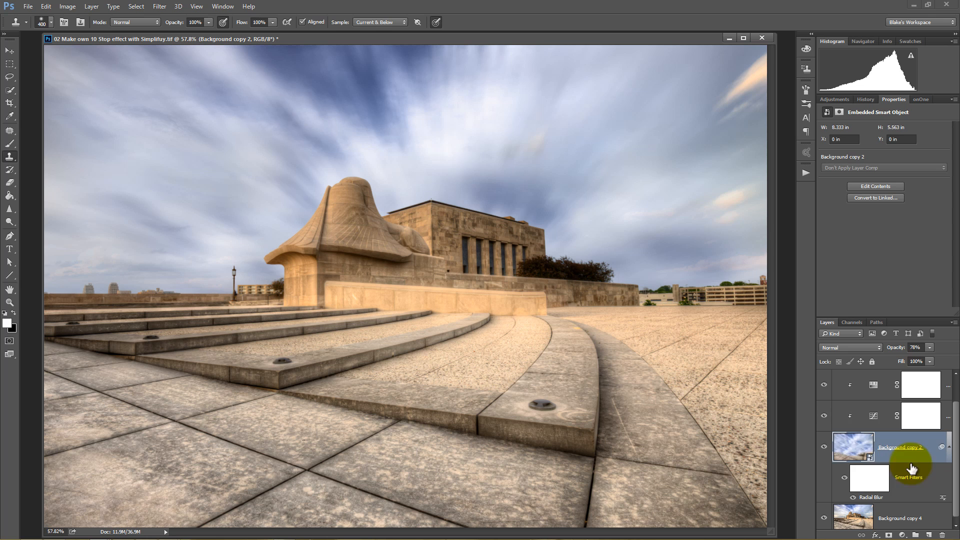
mouse_move(900, 492)
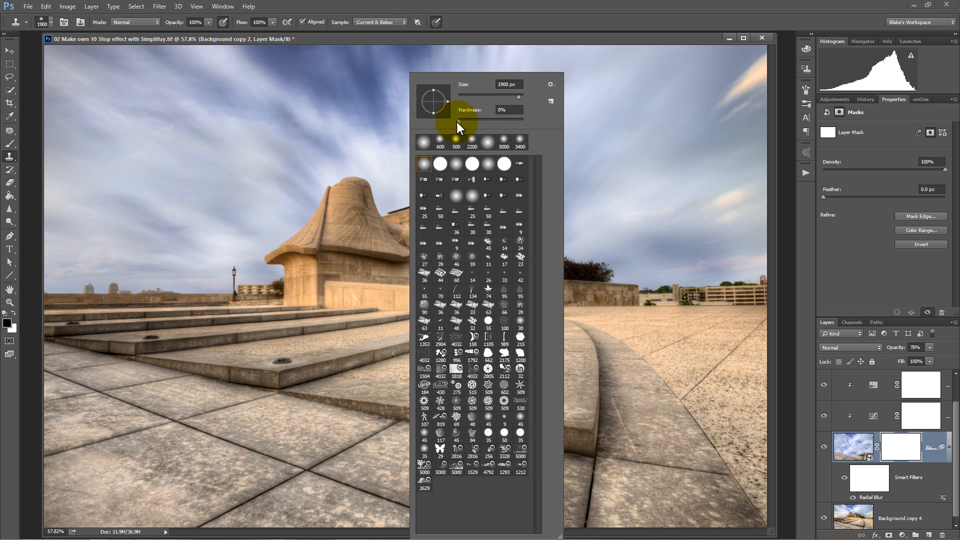
triple_click(508, 110)
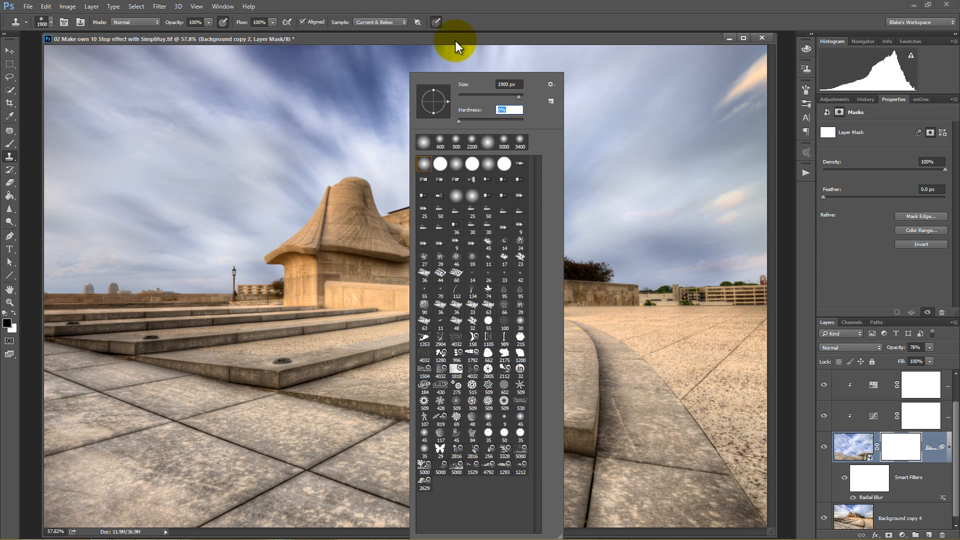
left_click(413, 381)
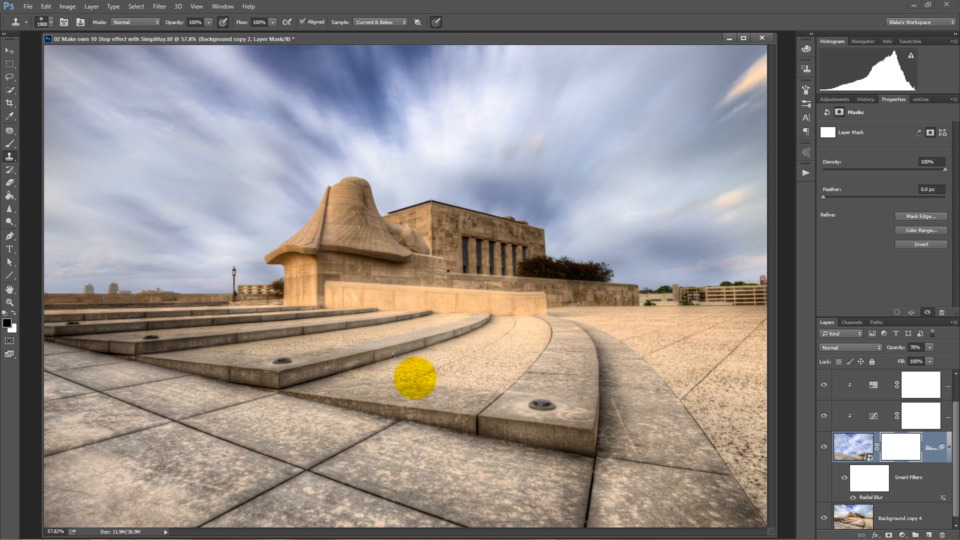
left_click(413, 378)
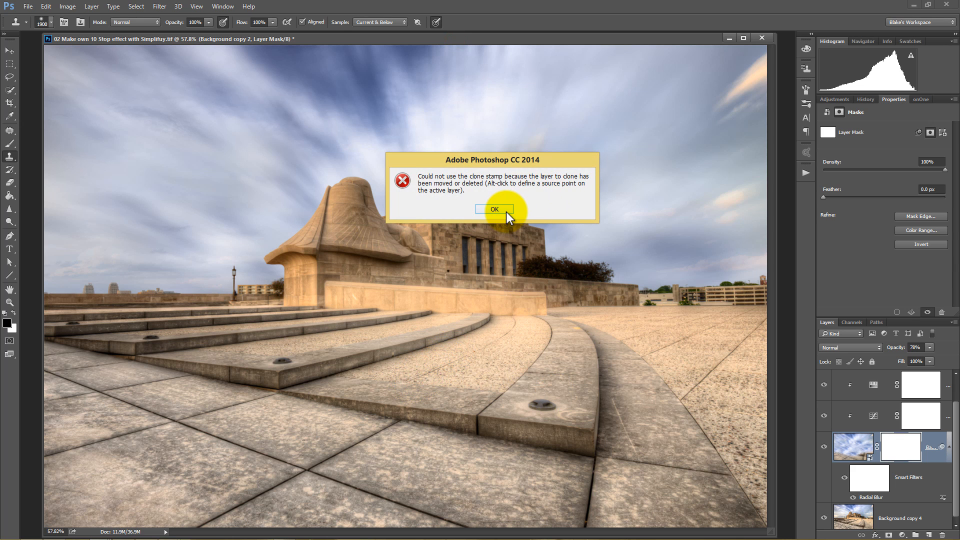
left_click(495, 209)
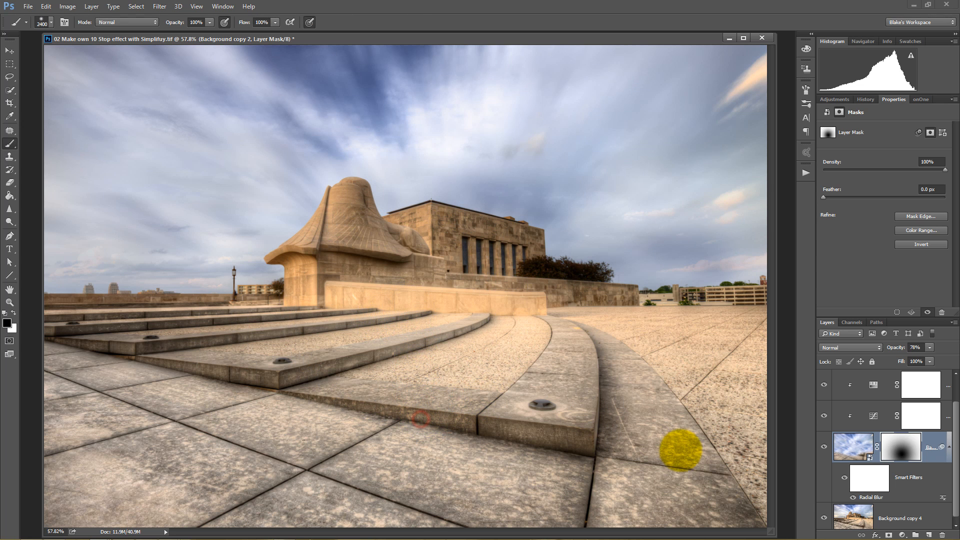
Hide and re-show the blurred sky layer to compare the masked result
left_click(825, 448)
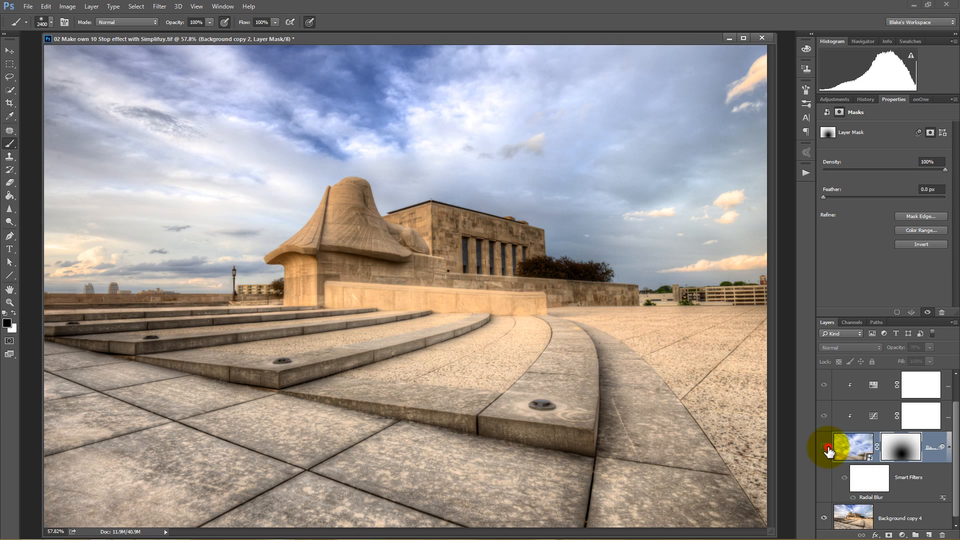
left_click(899, 446)
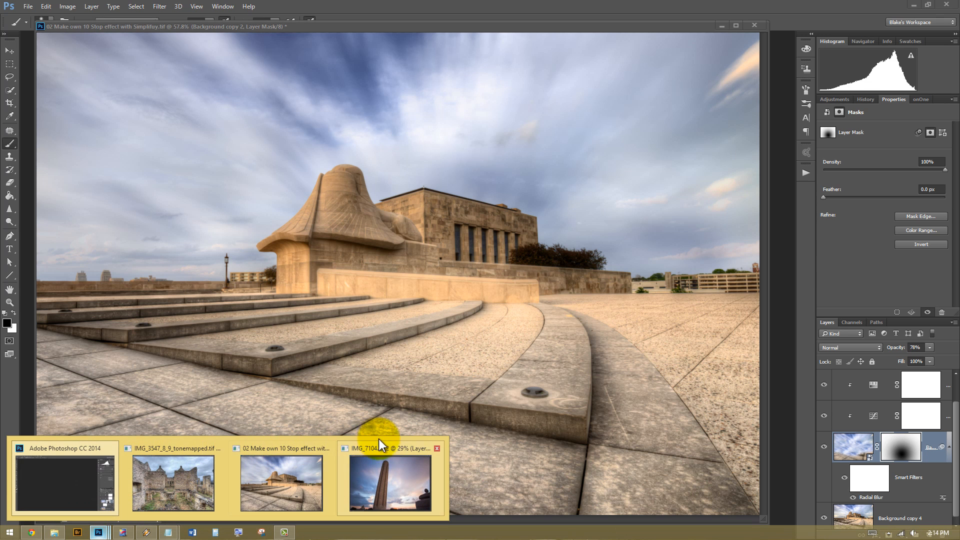
View the IMG_7104 long-exposure tower reference, then return to the plaza document
left_click(390, 483)
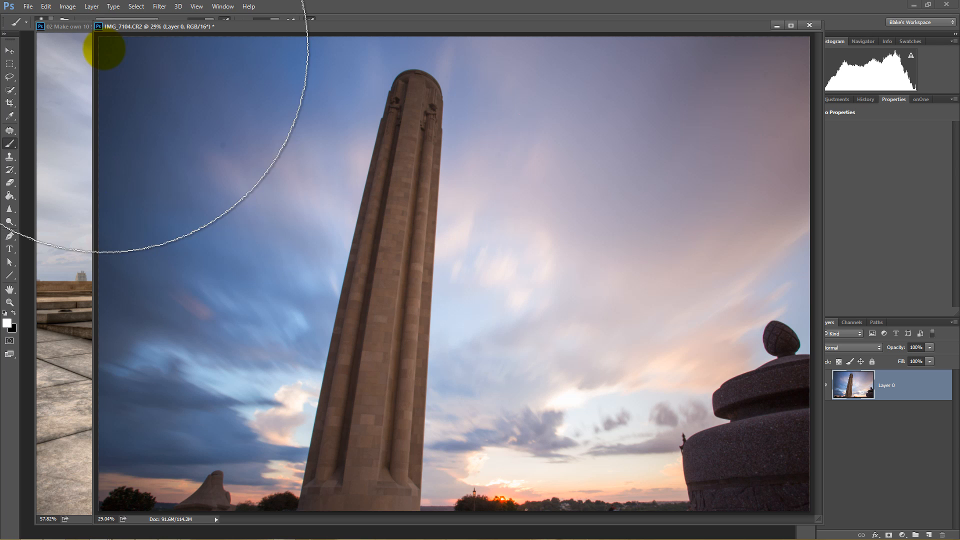
left_click(64, 26)
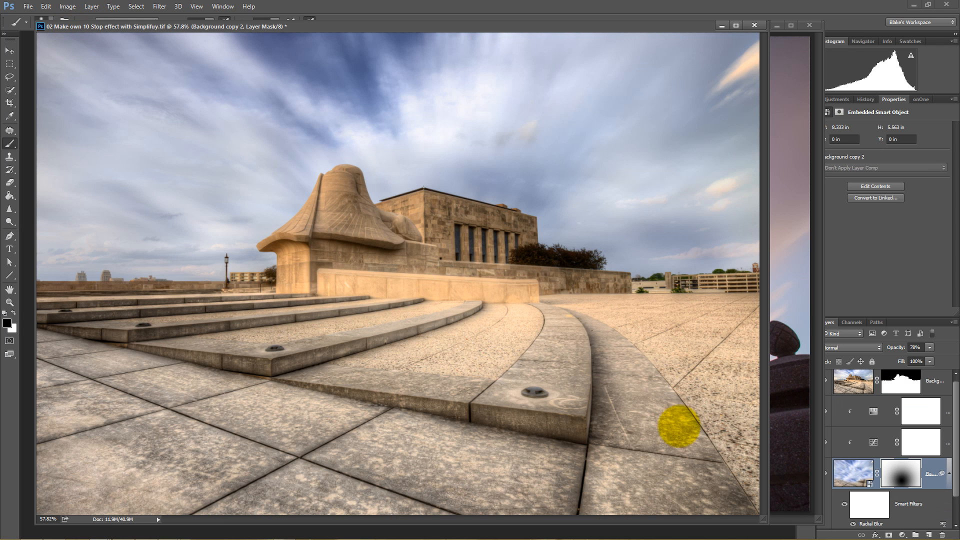
mouse_move(772, 93)
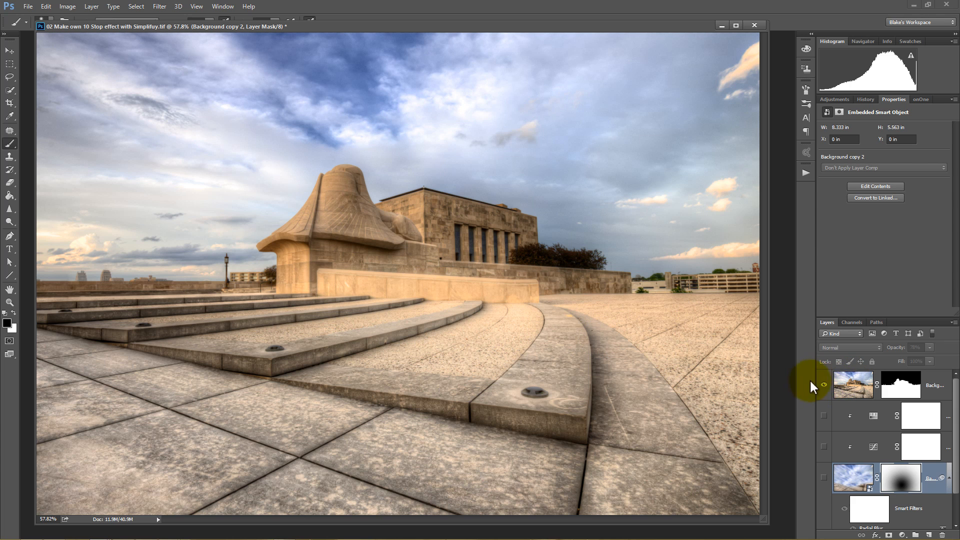
Show the building cut-out, original sky and radial-blurred sky layers again
left_click(825, 384)
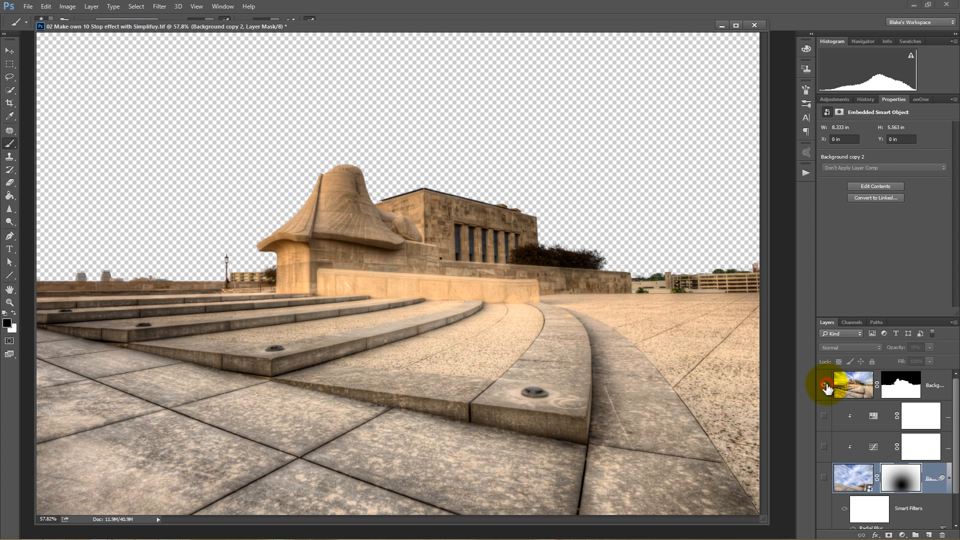
left_click(824, 384)
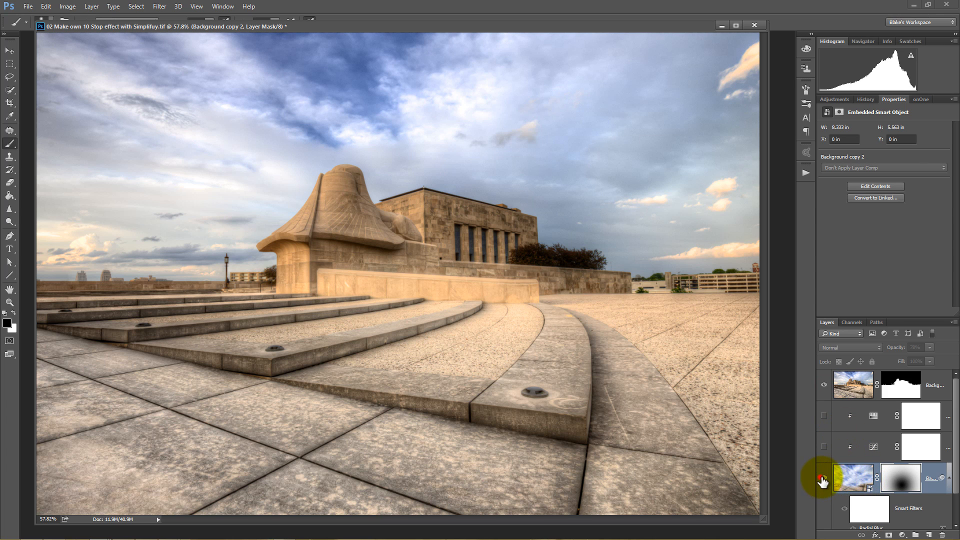
left_click(900, 385)
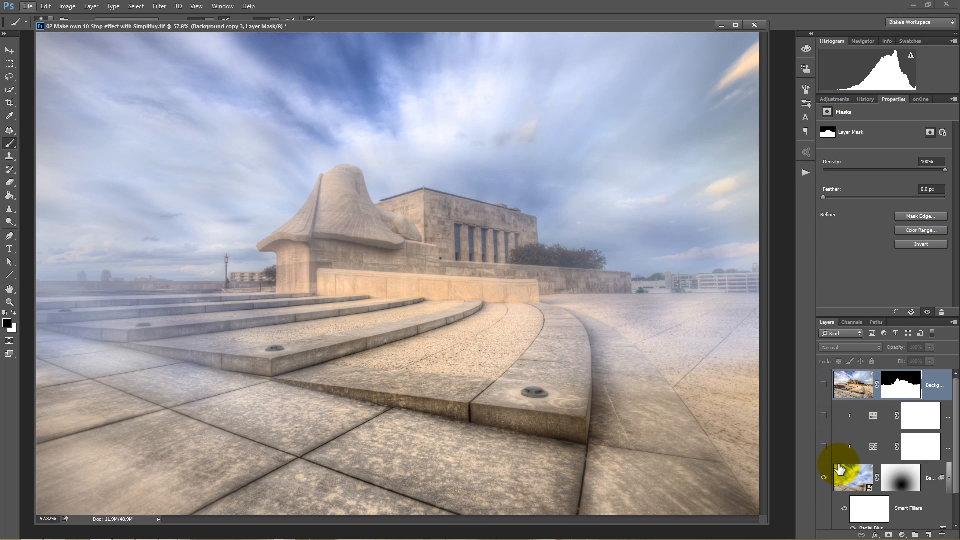
mouse_move(852, 478)
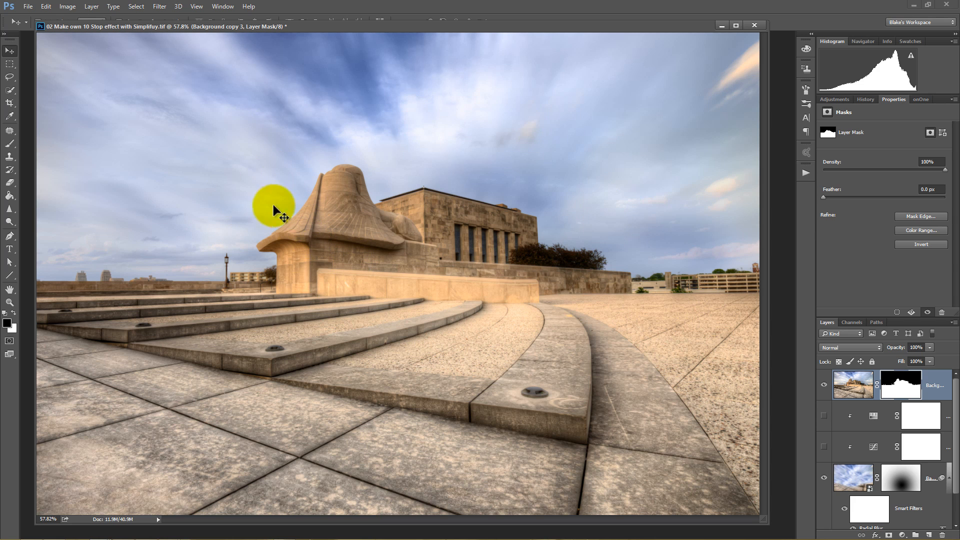
mouse_move(603, 225)
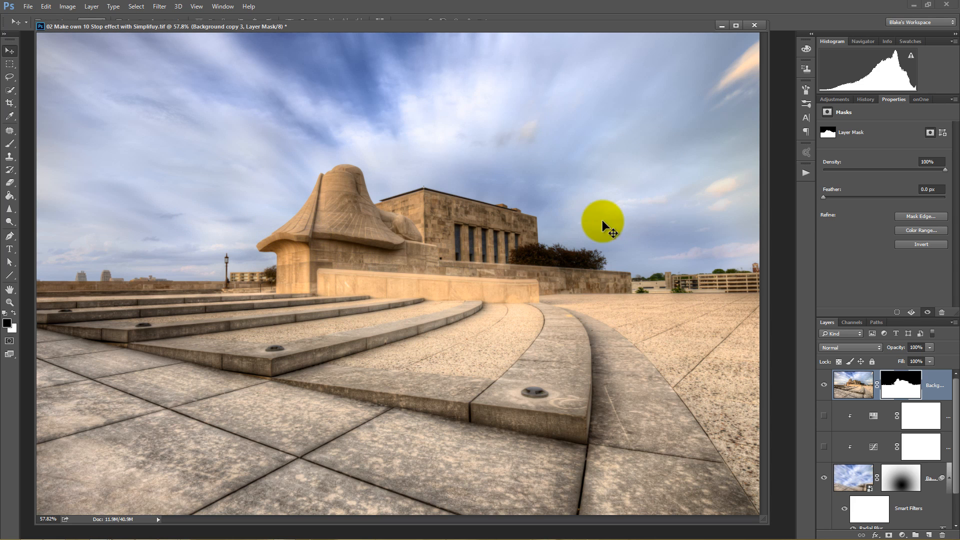
mouse_move(760, 323)
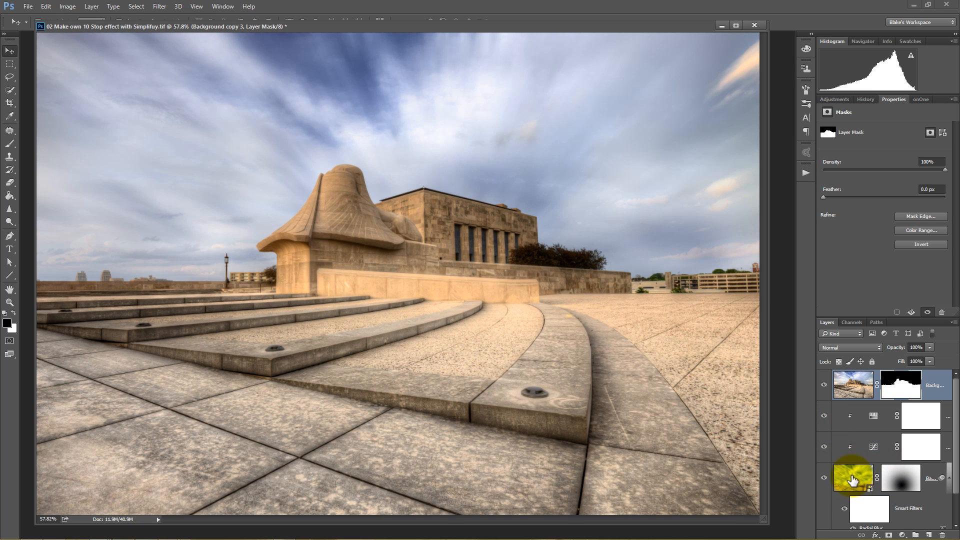
Select the blurred sky layer and review the Hue/Saturation adjustment settings
left_click(873, 446)
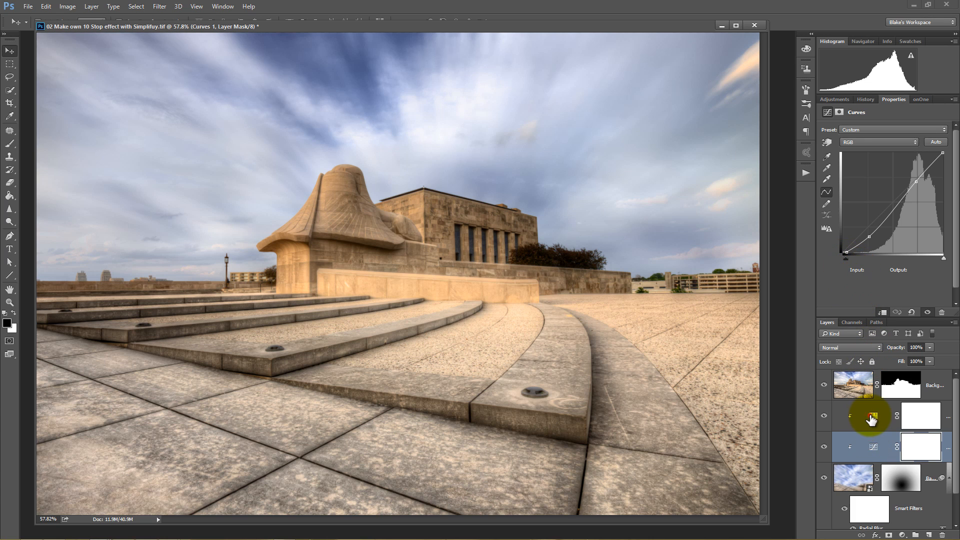
left_click(852, 384)
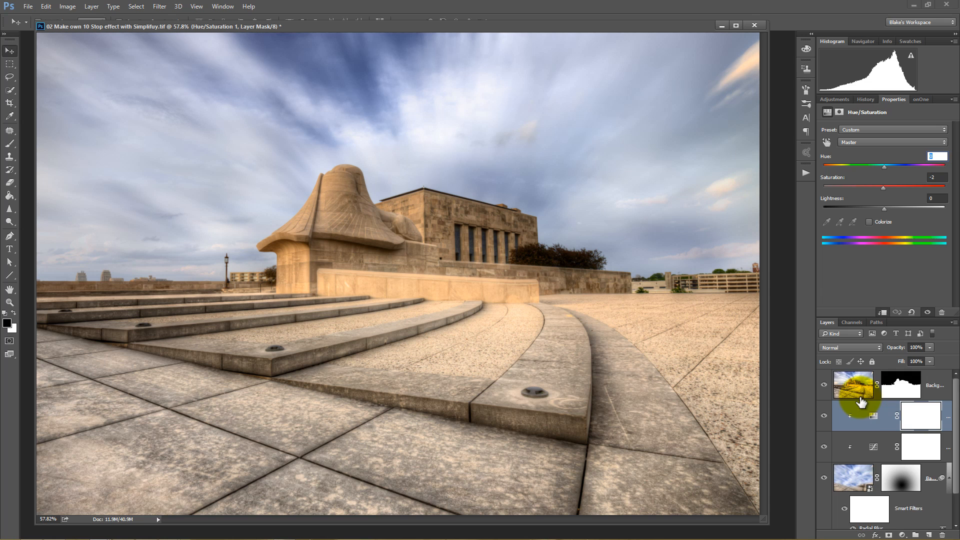
scroll("down", 3)
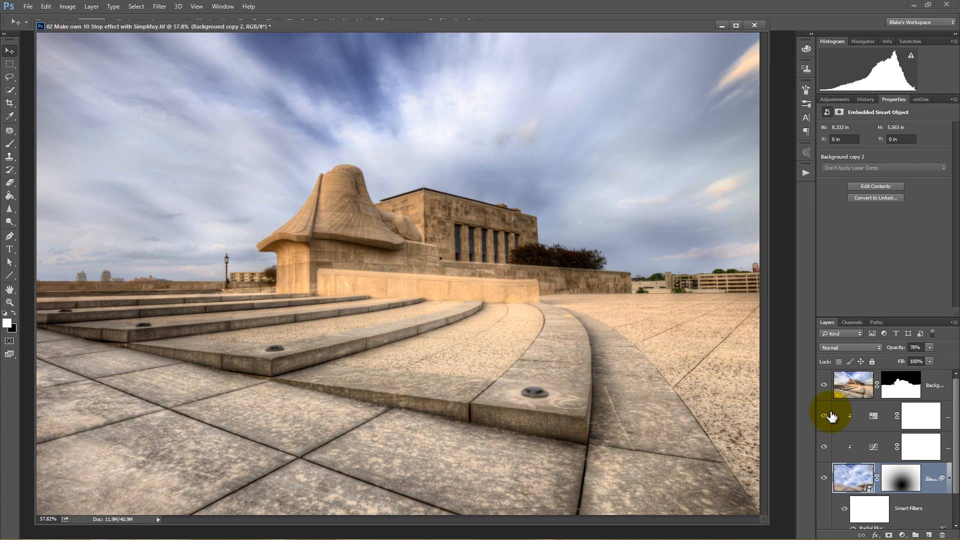
mouse_move(823, 417)
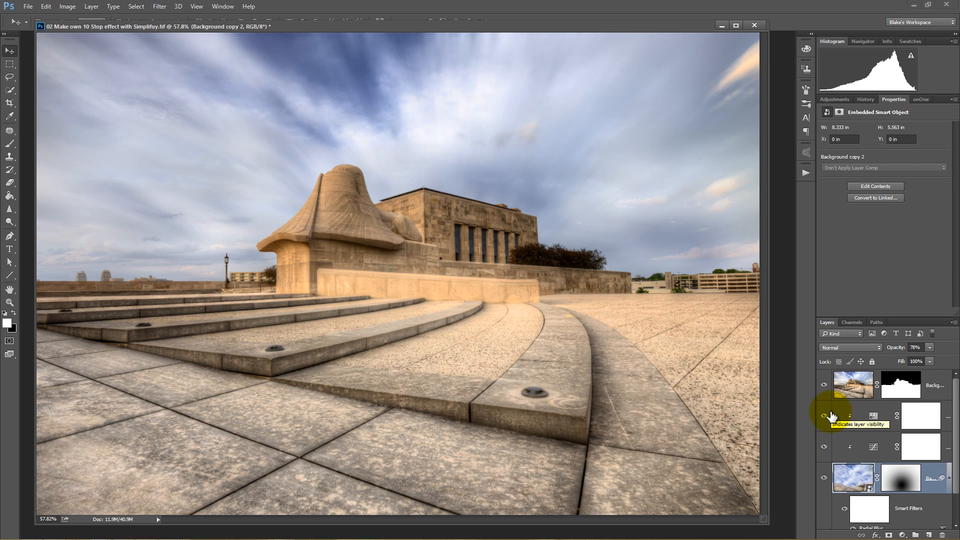